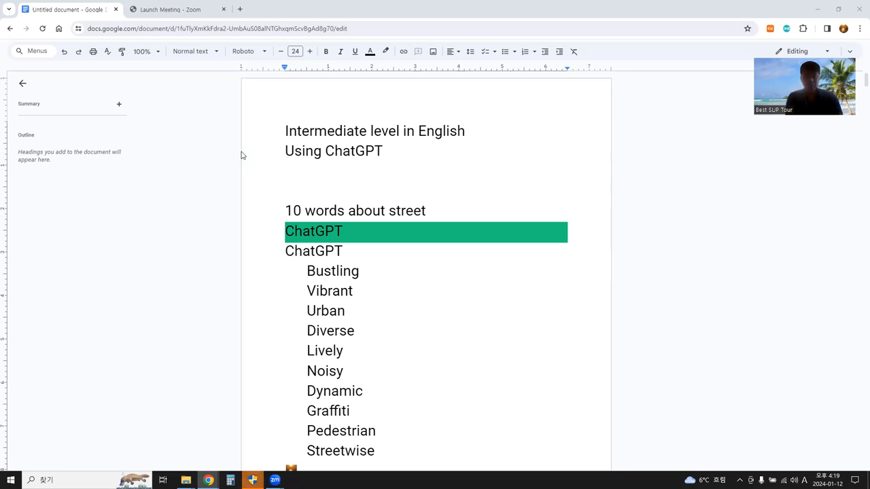
pyautogui.moveTo(308, 154)
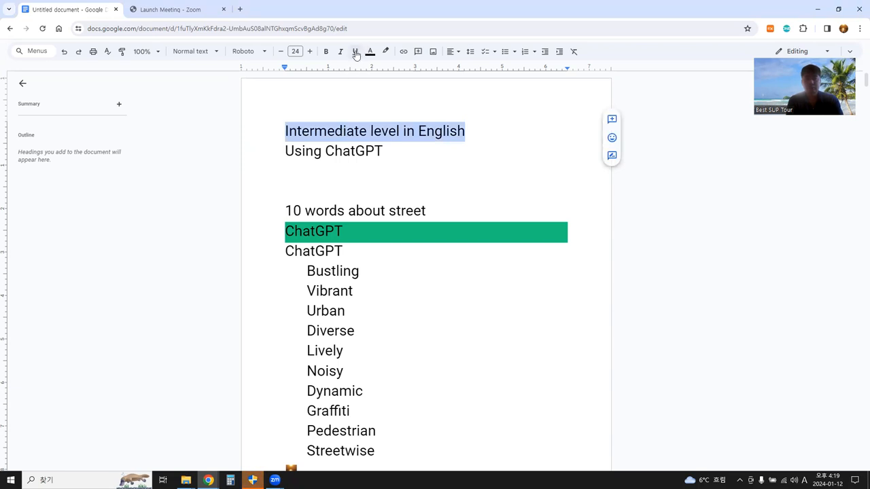
# Apply underline to the 'Intermediate level in English' title line
pyautogui.click(355, 51)
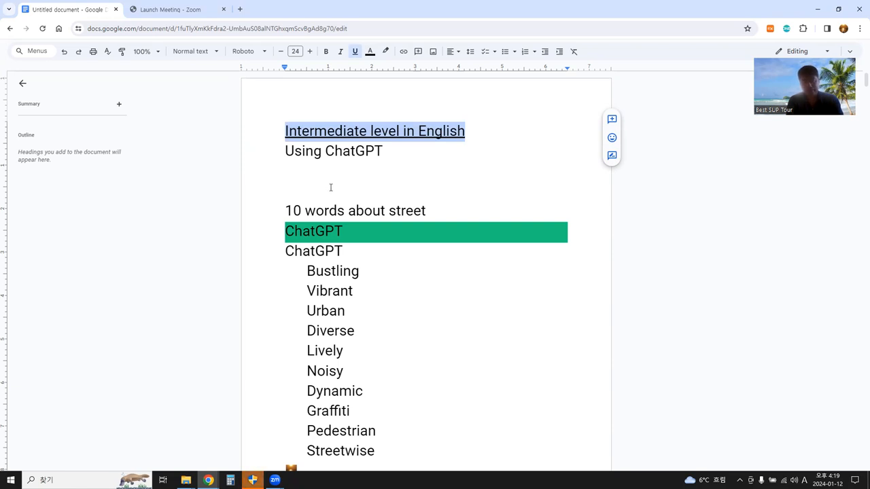
pyautogui.moveTo(340, 250)
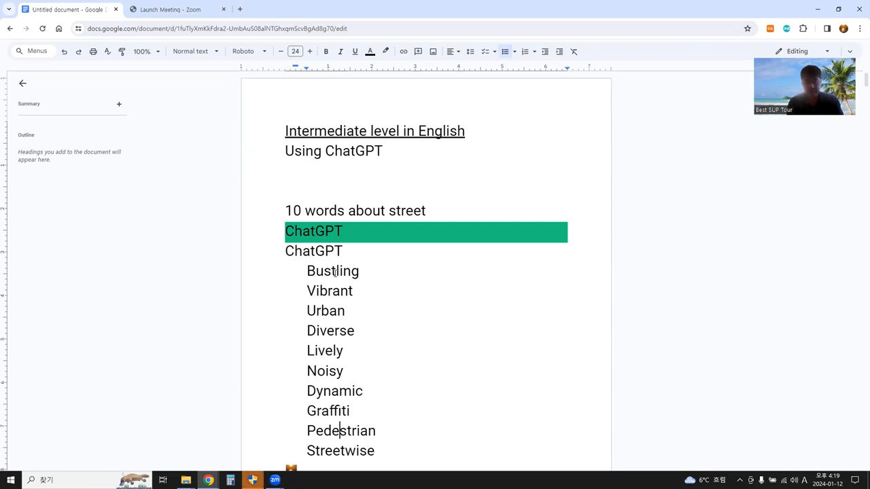
# Scroll past the intermediate words to the easy street list, Asphalt through Alley
pyautogui.scroll(-3)
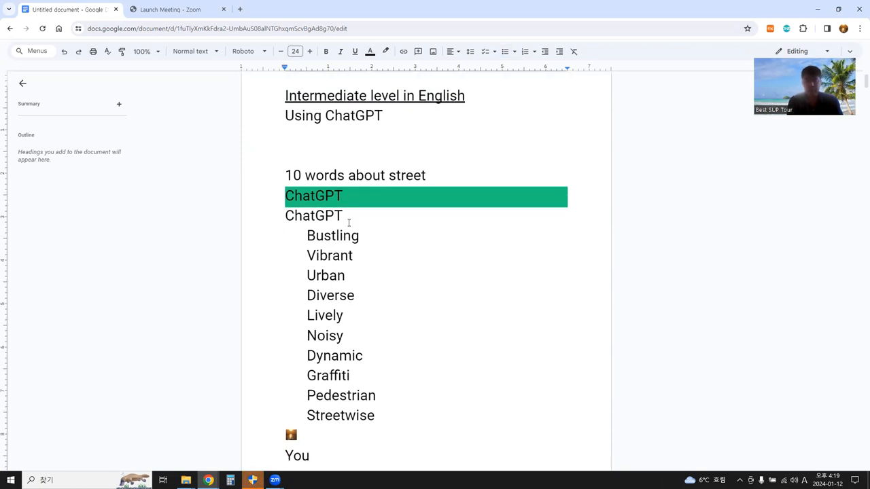
pyautogui.moveTo(348, 235)
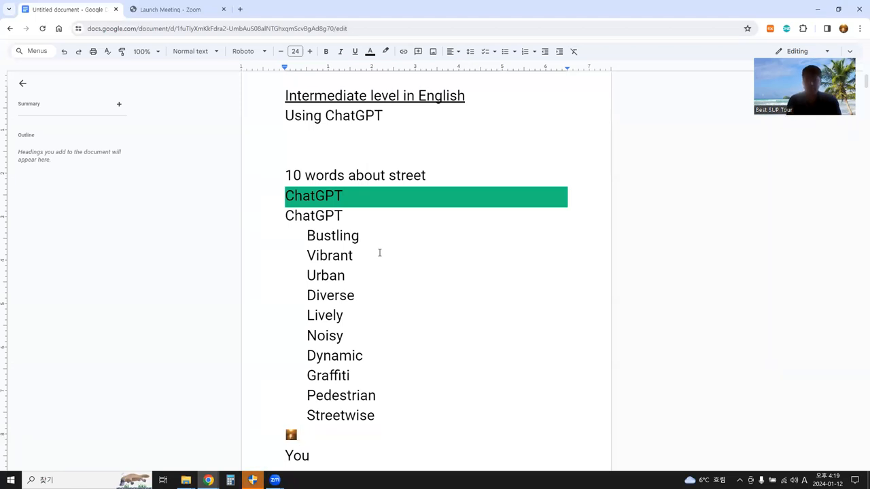
pyautogui.scroll(-3)
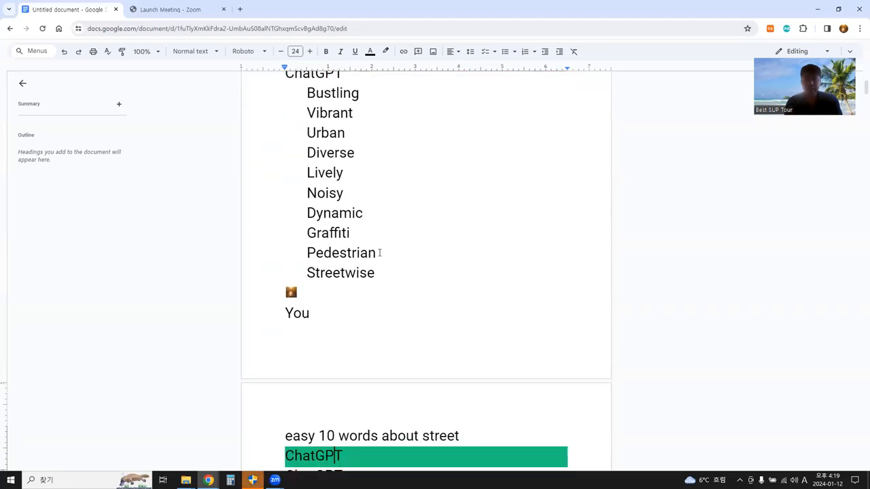
pyautogui.scroll(-3)
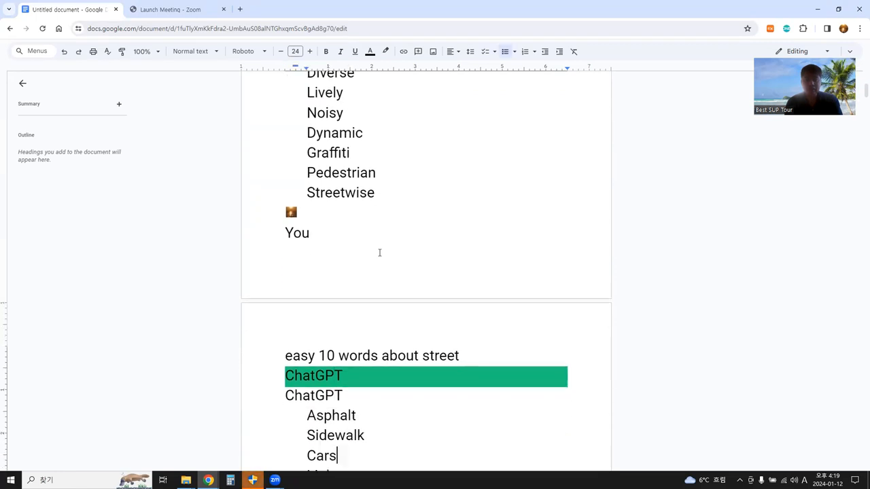
pyautogui.scroll(-3)
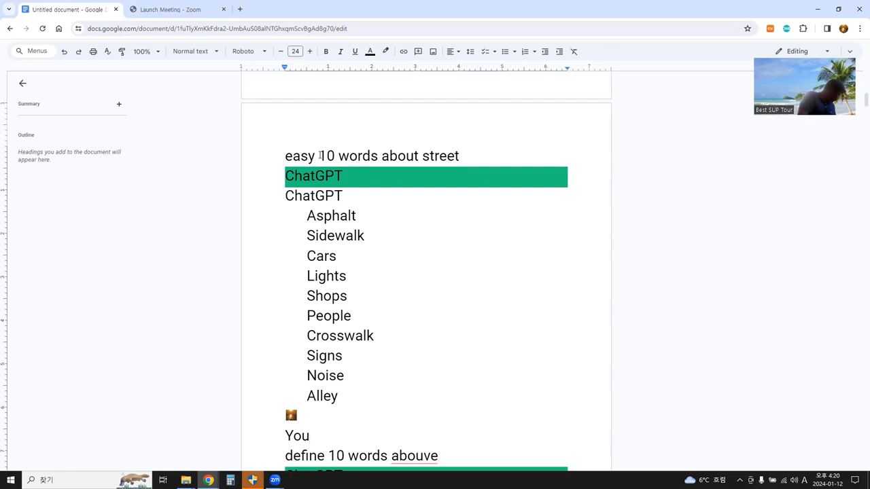
pyautogui.click(310, 435)
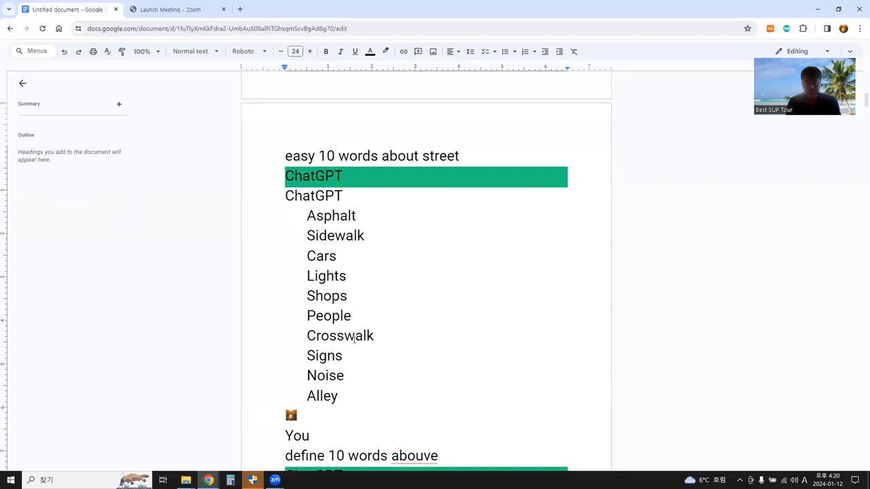
# Scroll through the definitions and essay, ending on the Asphalt-to-Shops definitions
pyautogui.click(338, 396)
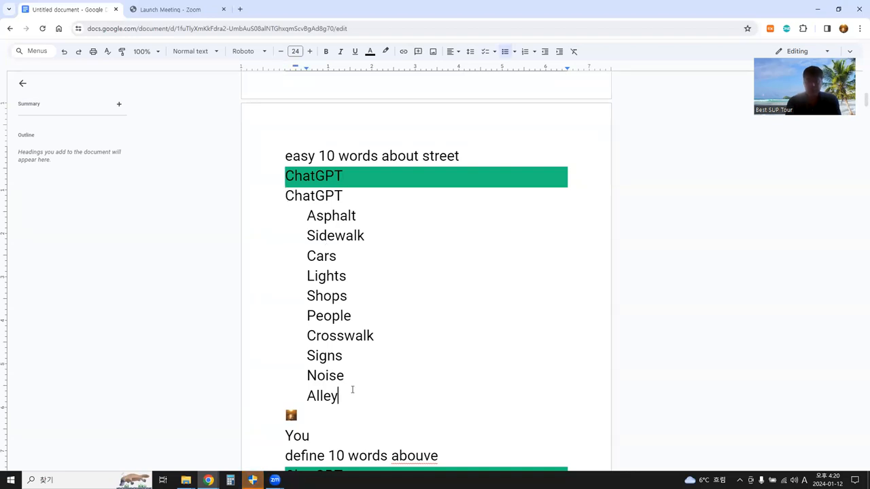
pyautogui.scroll(-3)
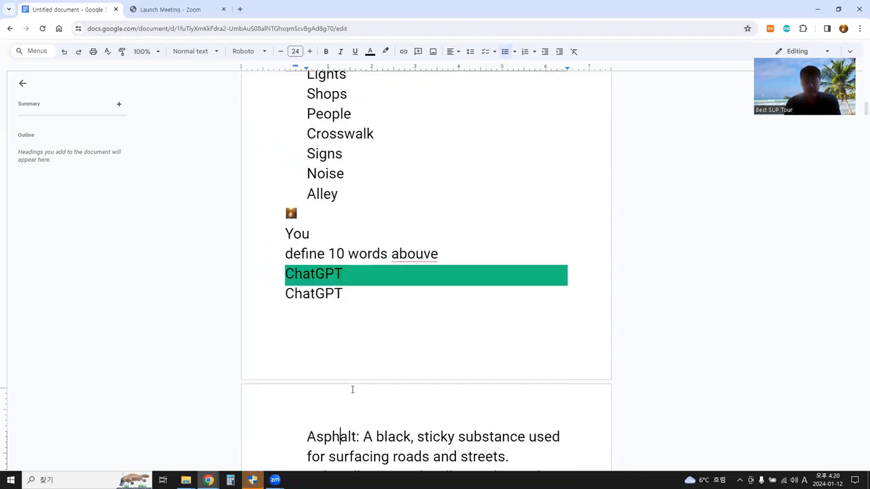
pyautogui.scroll(-3)
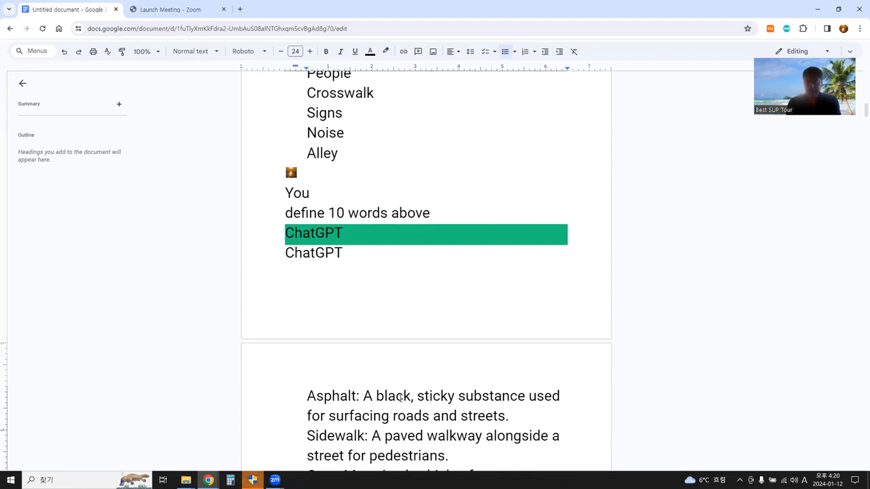
pyautogui.scroll(-3)
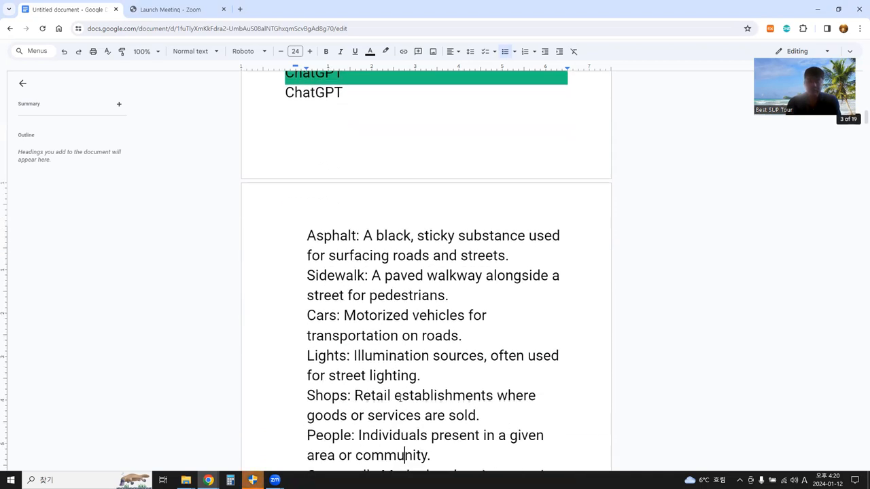
pyautogui.scroll(-3)
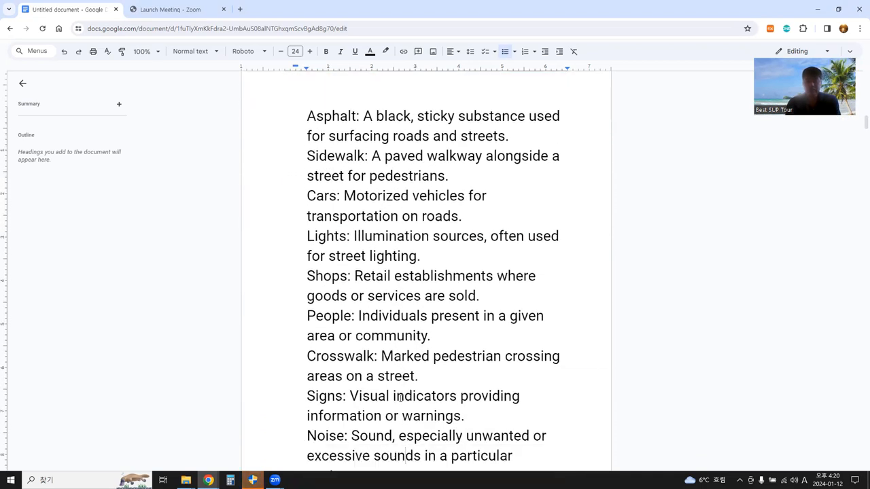
pyautogui.scroll(-3)
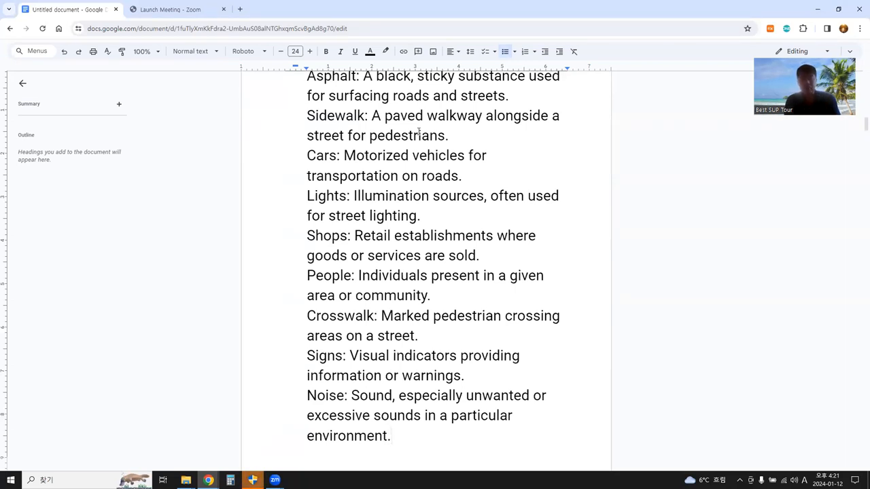
pyautogui.click(392, 436)
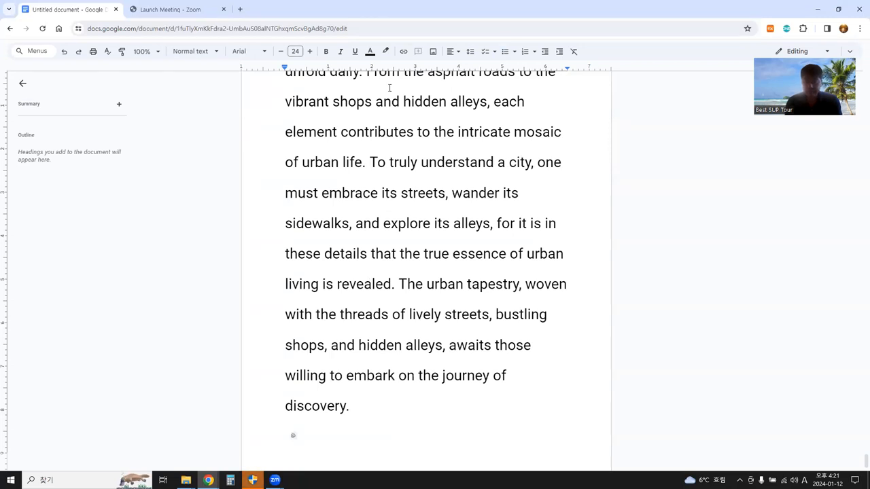
pyautogui.scroll(-3)
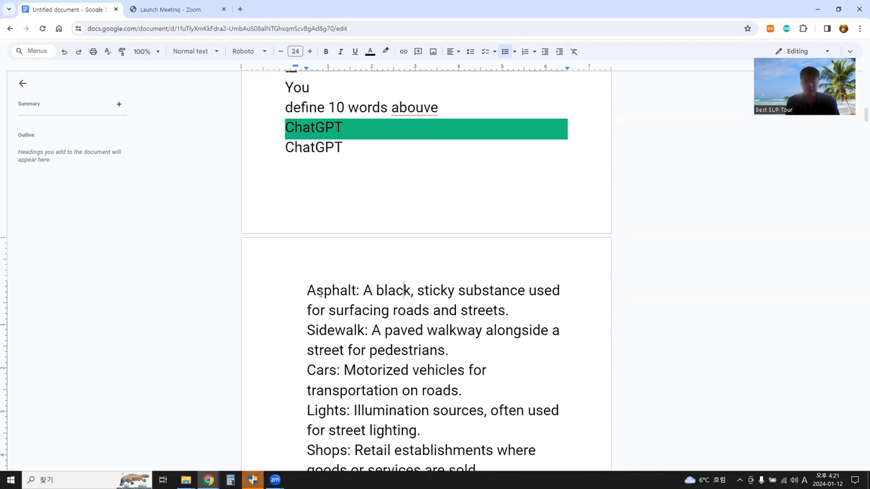
# Select the Asphalt definition and underline it
pyautogui.moveTo(307, 290); pyautogui.dragTo(508, 311)
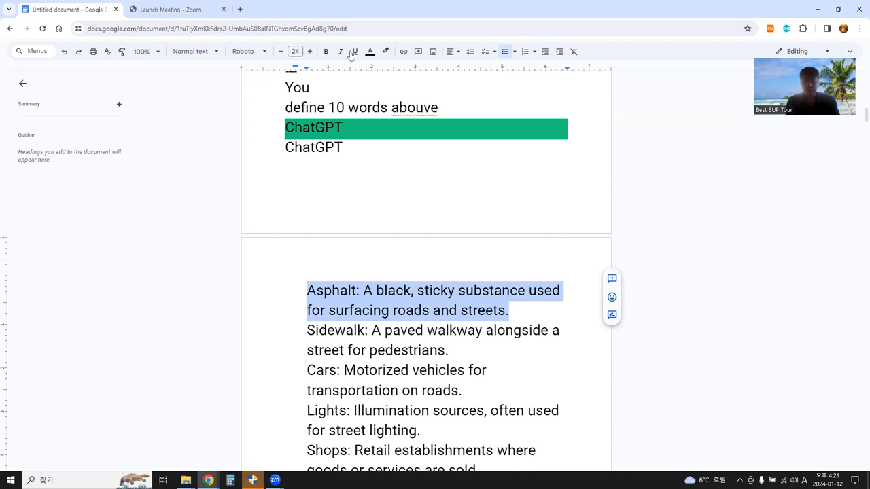
pyautogui.click(354, 51)
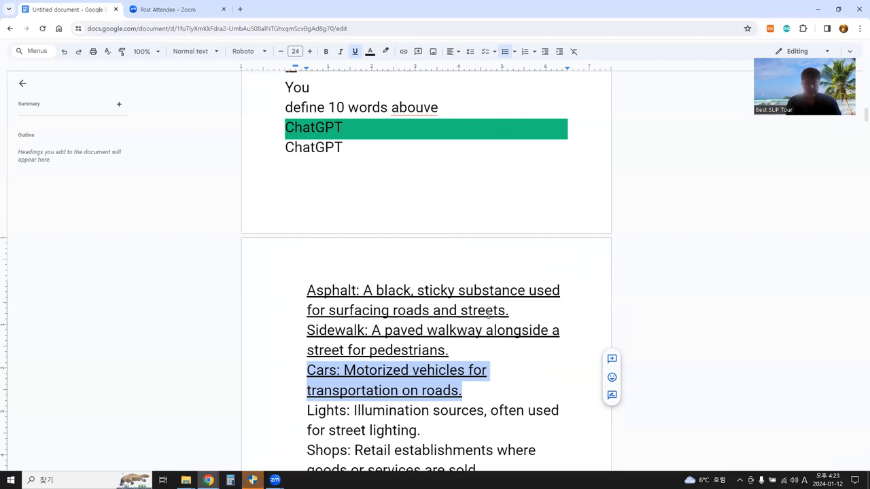
pyautogui.moveTo(413, 408)
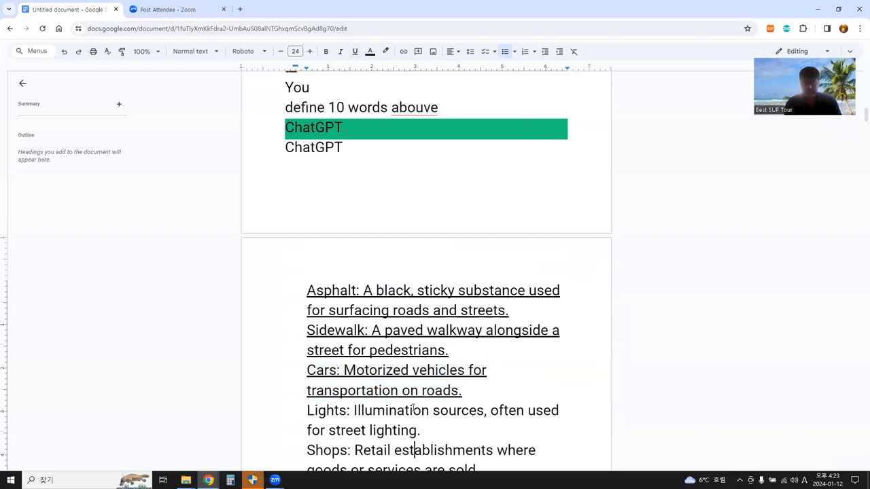
# Scroll down and leave the Lights definition underlined with the selection cleared
pyautogui.scroll(-3)
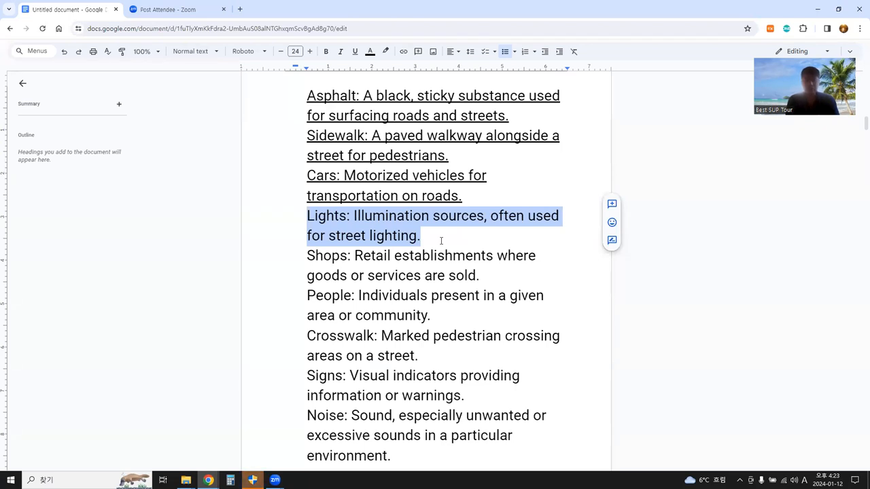
pyautogui.moveTo(418, 189)
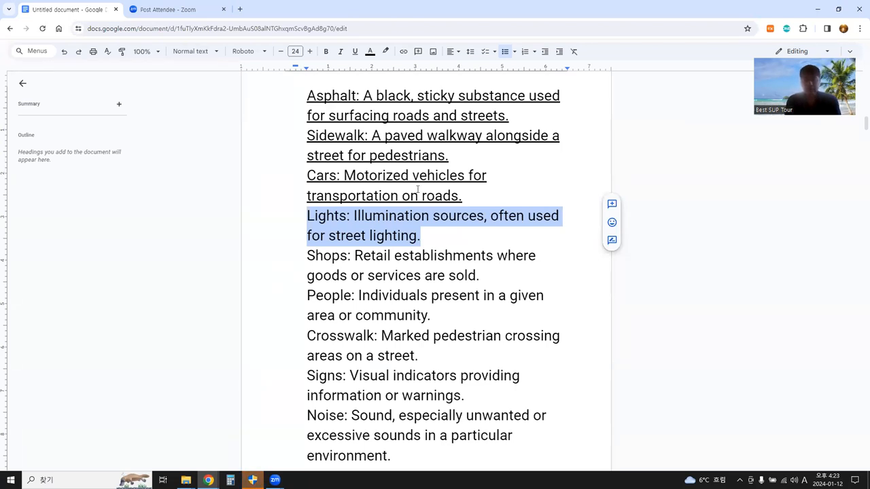
pyautogui.moveTo(355, 50)
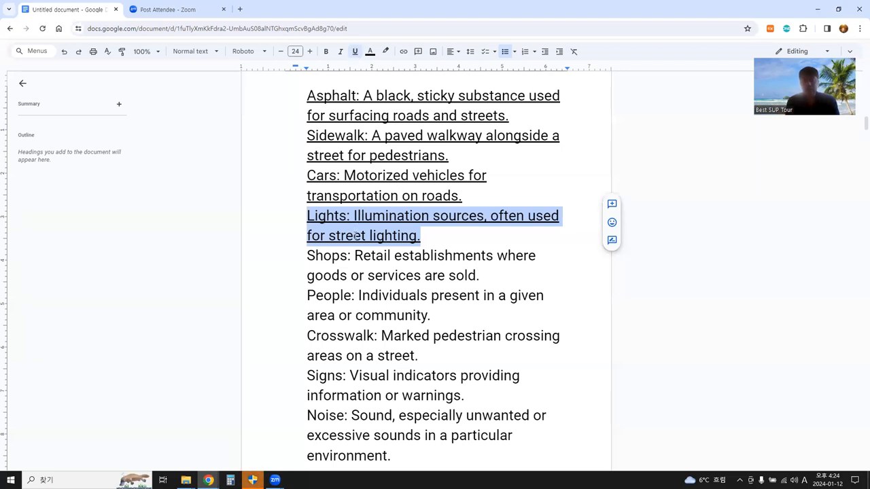
pyautogui.click(355, 235)
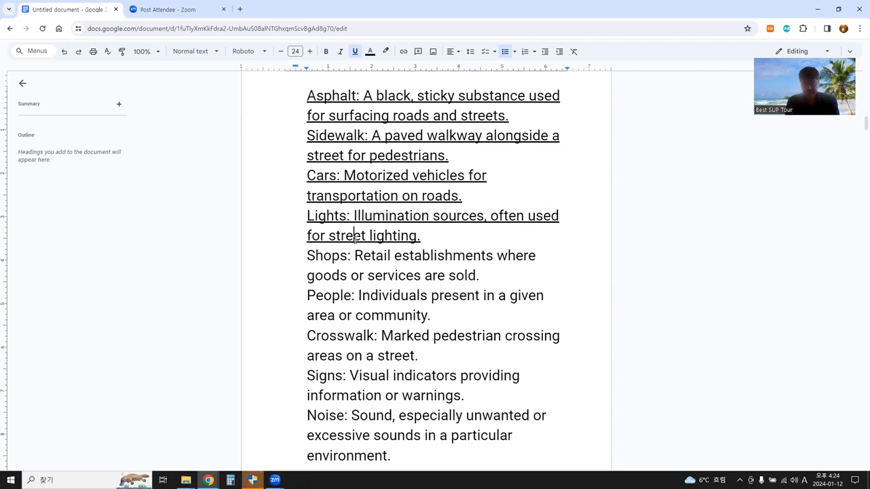
pyautogui.moveTo(363, 261)
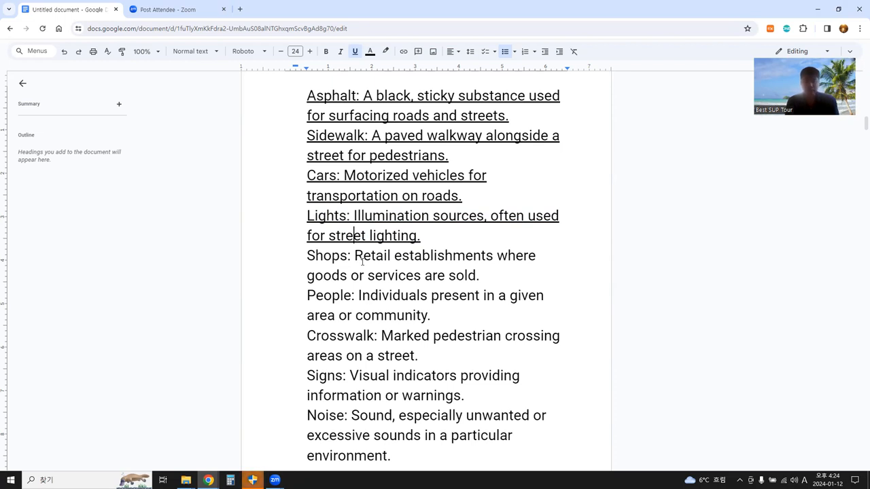
# Underline the Shops, People and Crosswalk definitions one after another
pyautogui.doubleClick(373, 255)
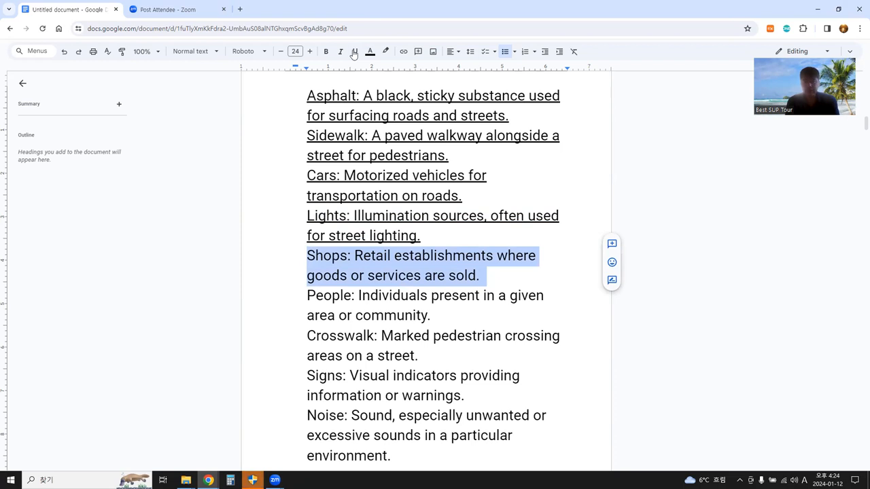
pyautogui.click(353, 51)
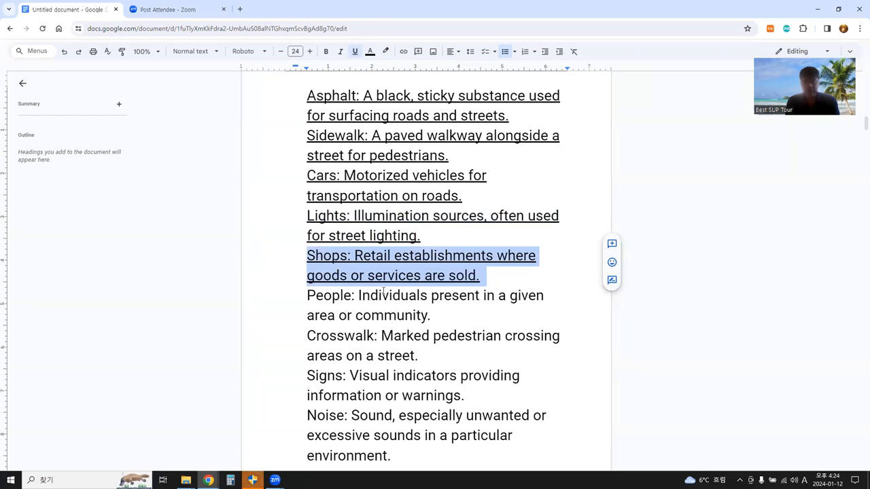
pyautogui.click(382, 295)
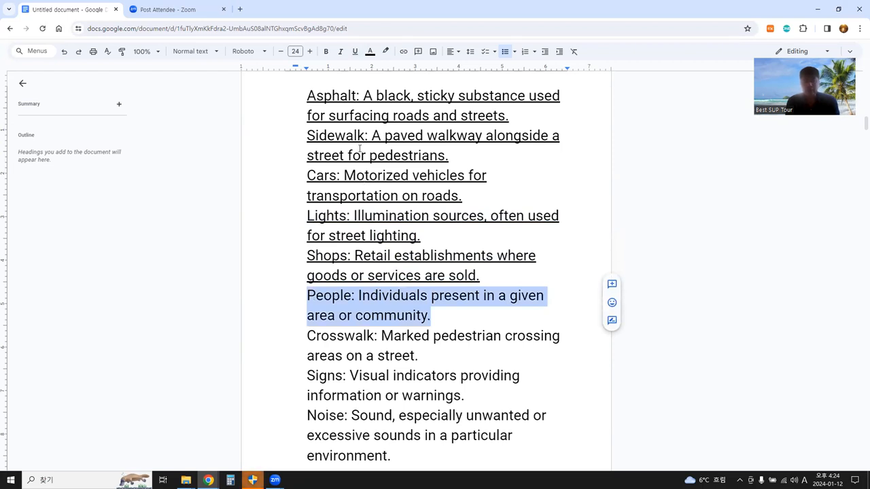
pyautogui.click(355, 51)
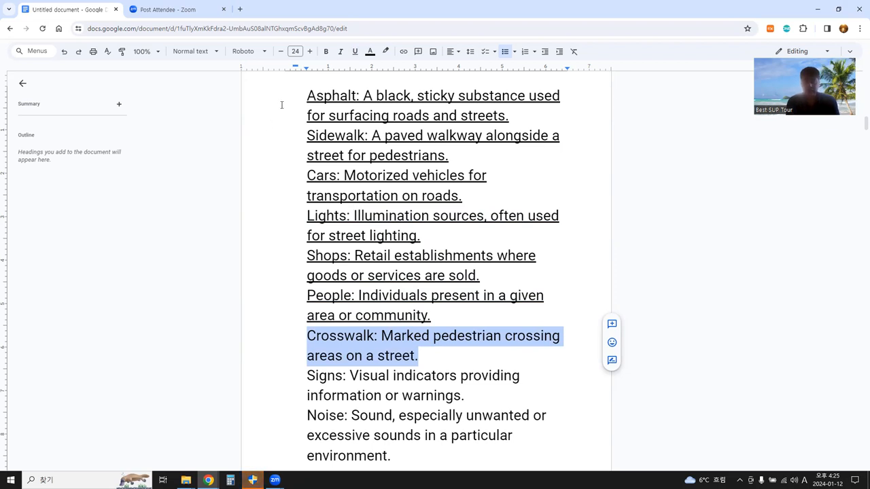
pyautogui.moveTo(354, 51)
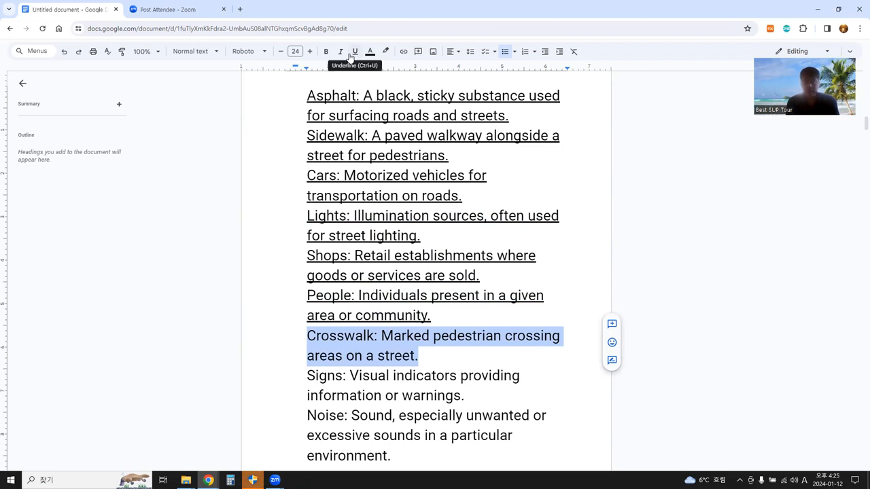
pyautogui.click(354, 51)
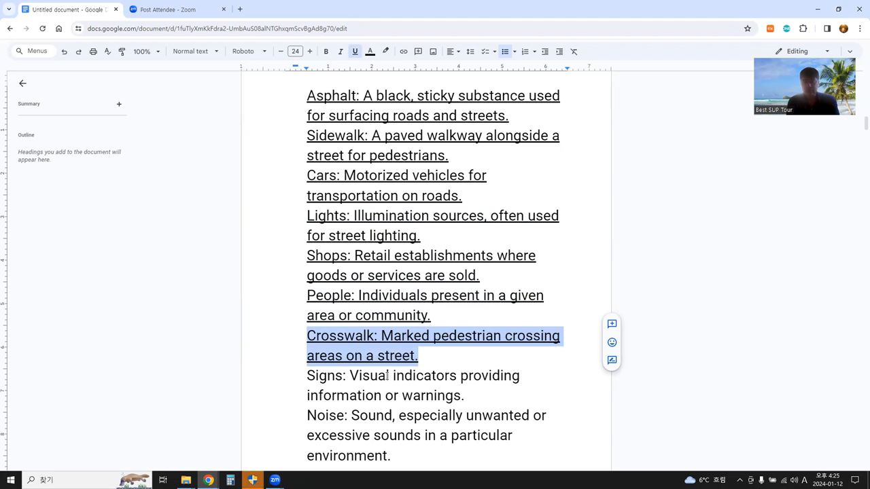
pyautogui.click(386, 376)
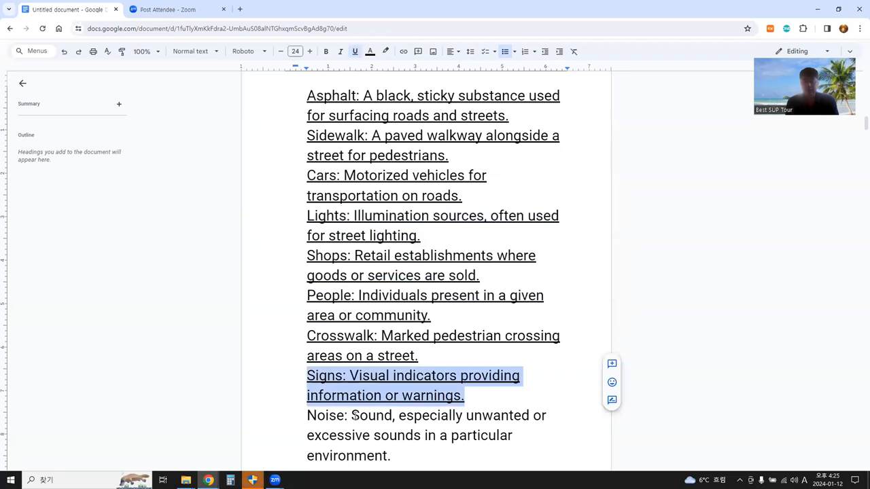
# Underline the Signs definition, extending underlining through Noise
pyautogui.click(370, 415)
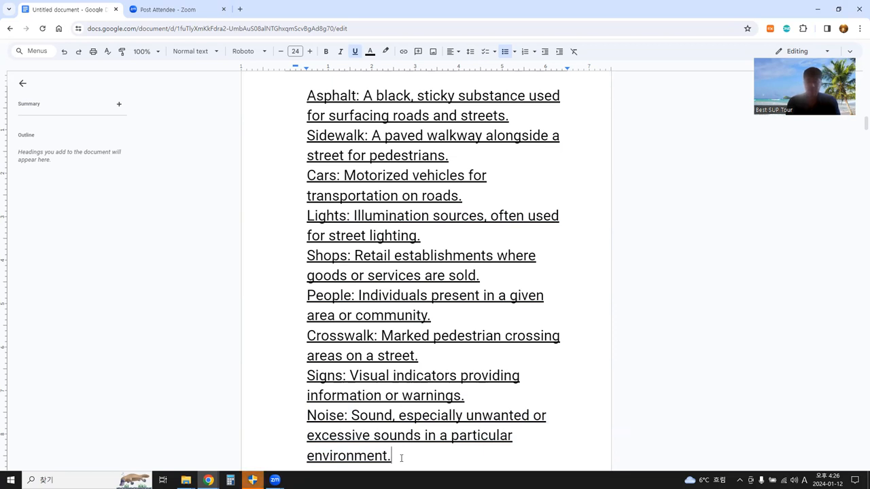
# Scroll to the next page and select the Alley definition
pyautogui.scroll(-3)
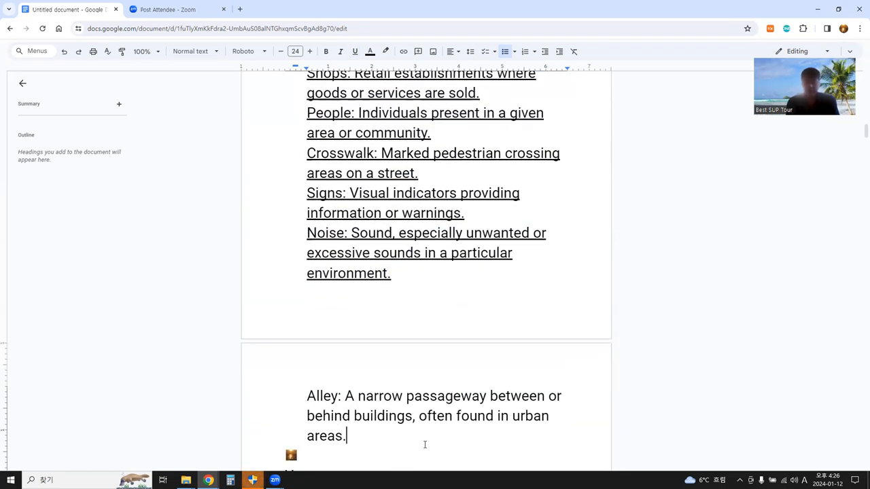
pyautogui.doubleClick(446, 396)
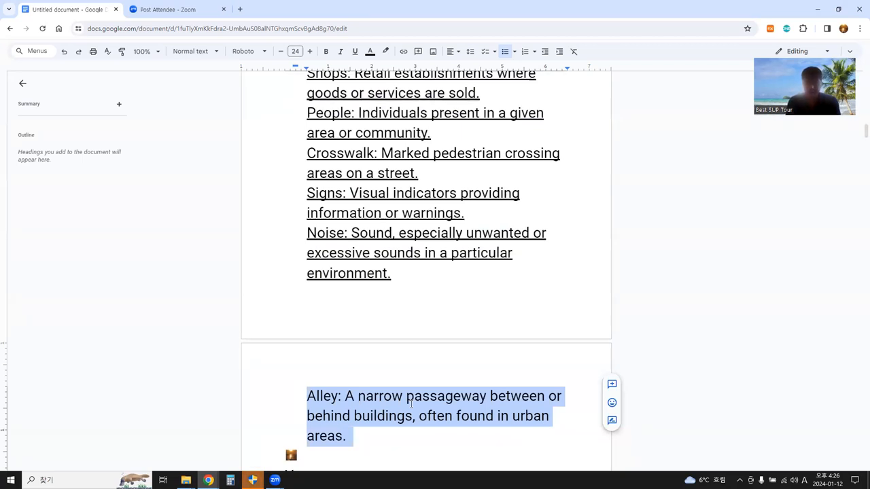
pyautogui.moveTo(153, 216)
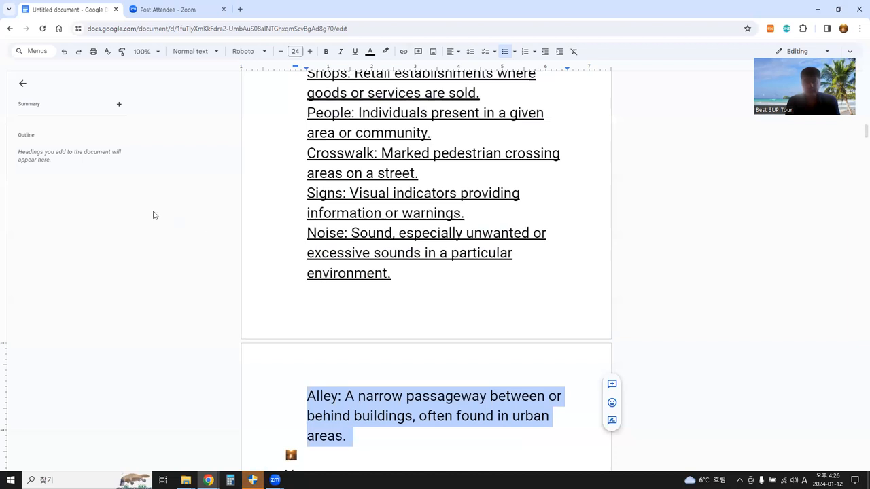
pyautogui.moveTo(355, 51)
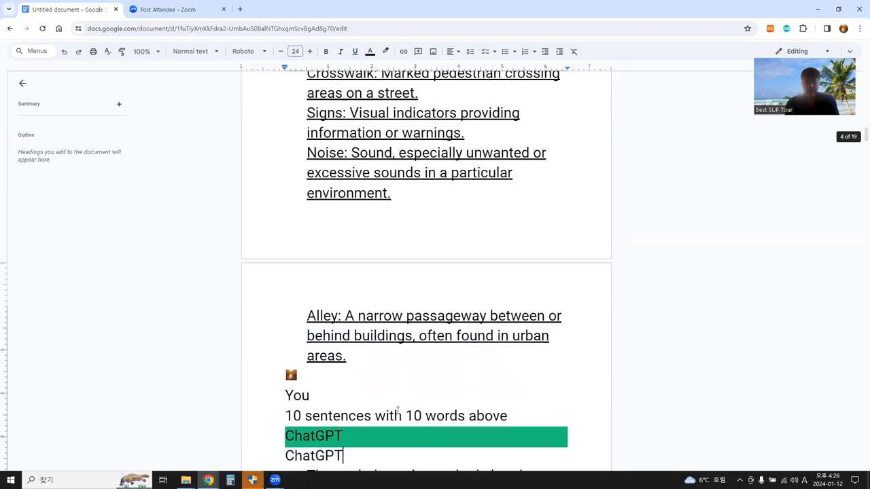
# Underline the sentence 'Street lights flickered, casting a warm glow on the pavement'
pyautogui.scroll(-3)
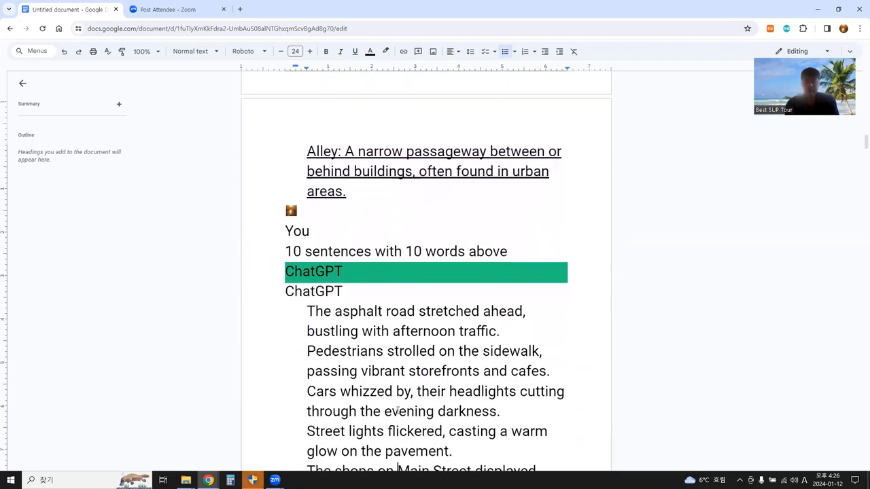
pyautogui.scroll(-3)
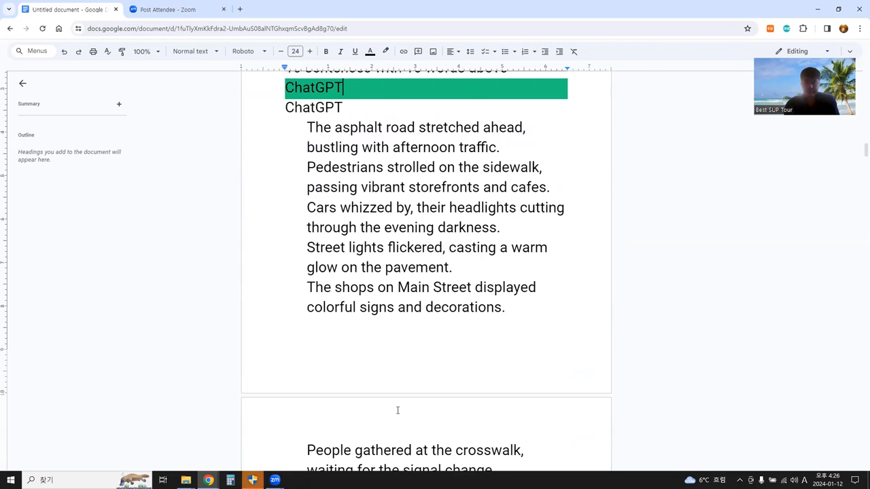
pyautogui.scroll(3)
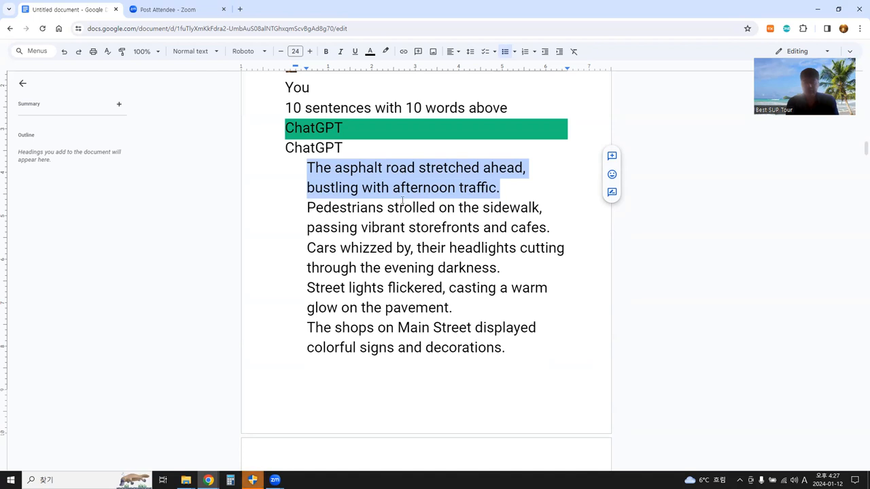
pyautogui.click(388, 208)
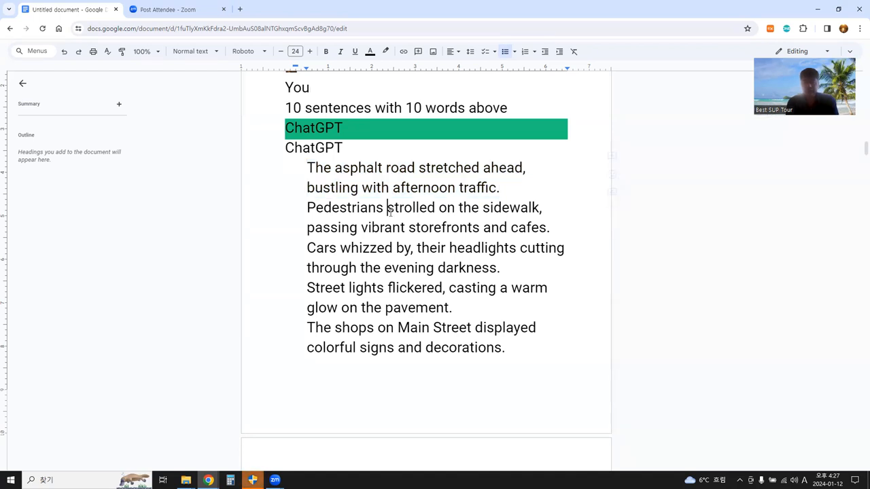
pyautogui.moveTo(306, 207); pyautogui.dragTo(550, 228)
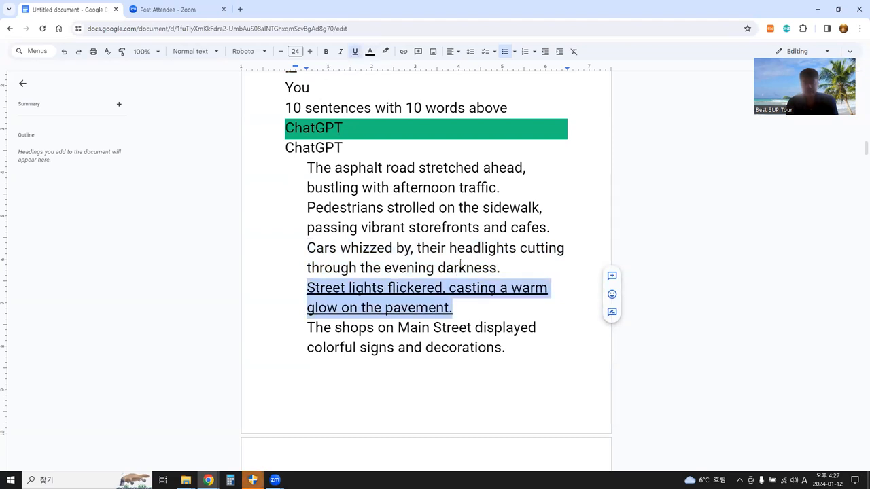
pyautogui.click(409, 328)
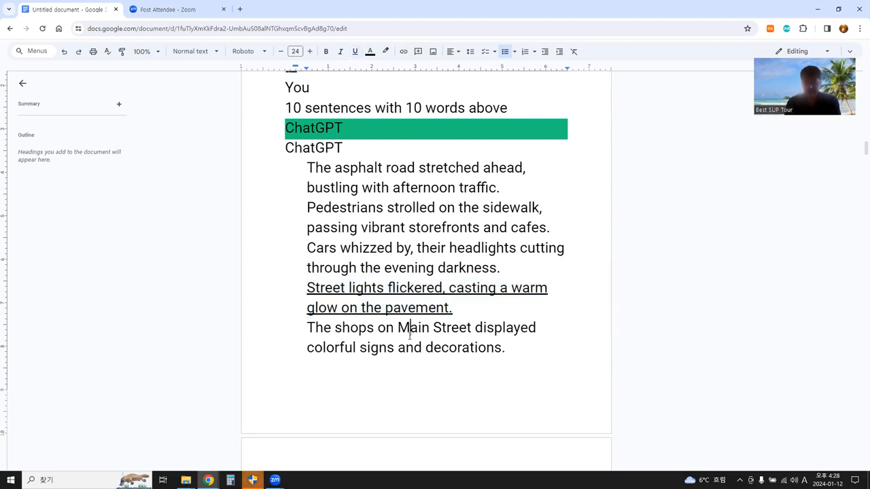
# Scroll to the remaining example sentences, from the crosswalk scene to dim streetlights
pyautogui.scroll(-3)
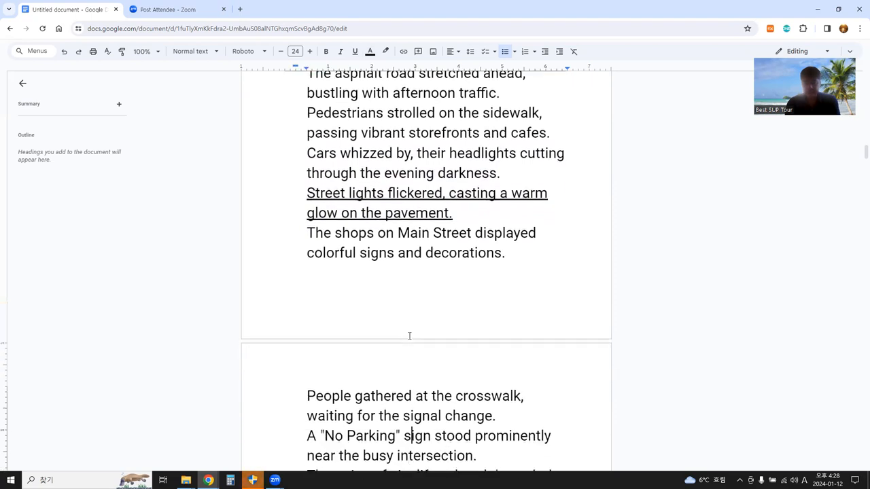
pyautogui.scroll(-3)
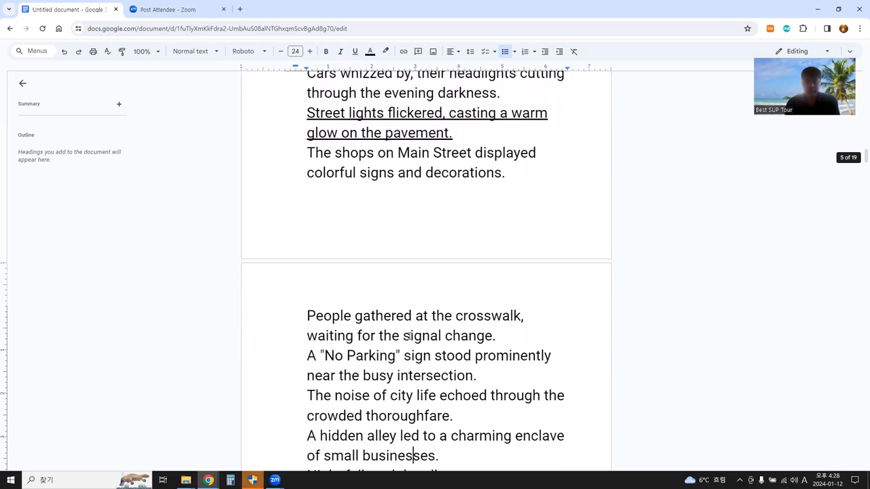
pyautogui.scroll(-3)
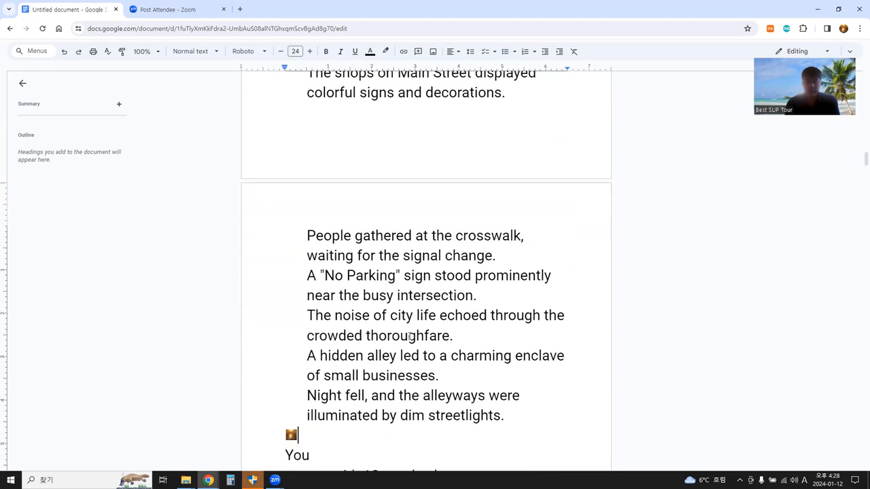
pyautogui.scroll(-3)
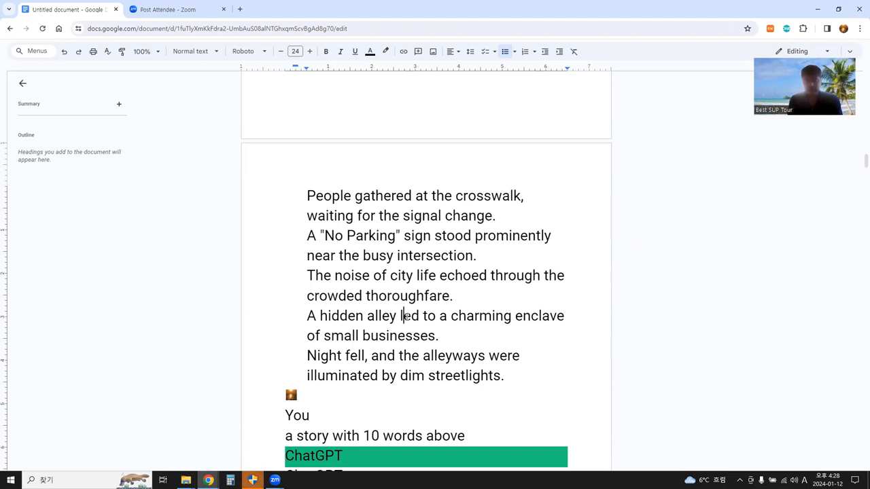
pyautogui.moveTo(411, 363)
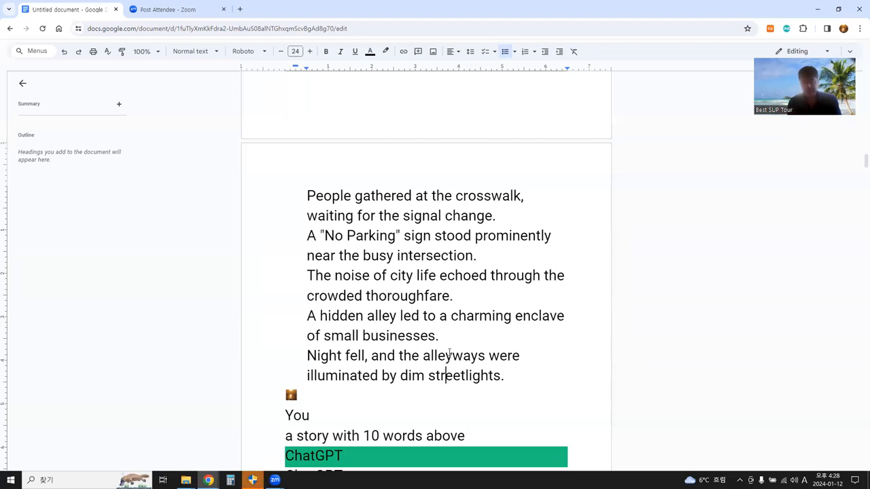
# Scroll past the short story to the 'Exploring Urban Charm' article title and the long story's urban sprawl opening
pyautogui.scroll(-3)
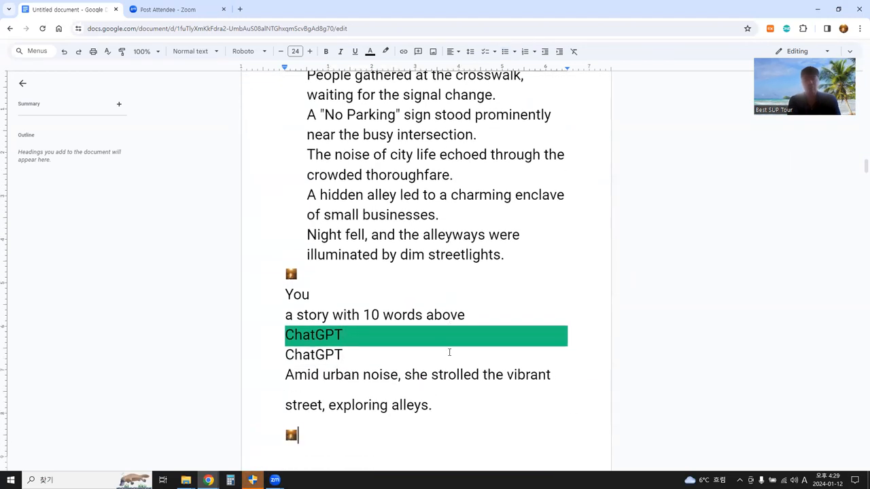
pyautogui.moveTo(401, 366)
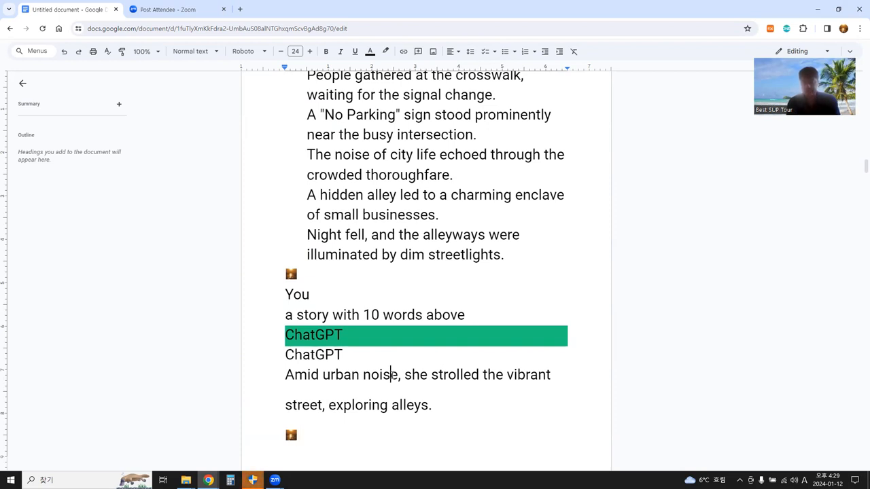
pyautogui.scroll(3)
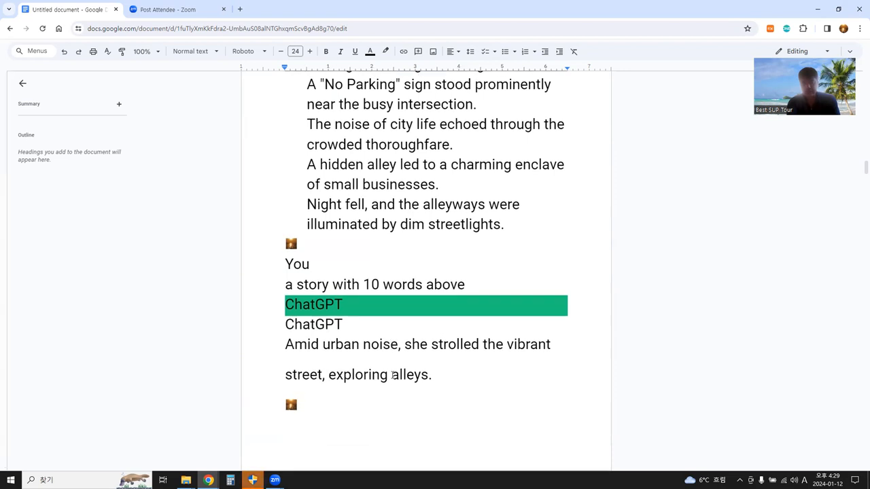
pyautogui.scroll(-3)
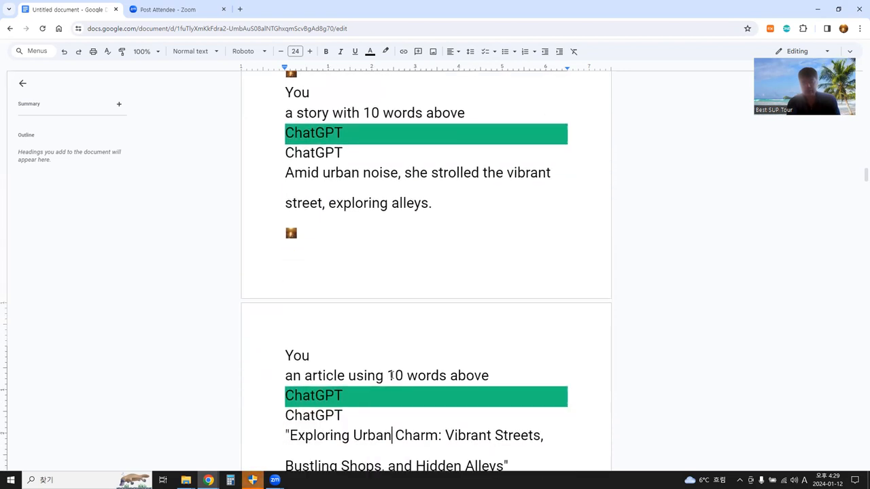
pyautogui.scroll(-3)
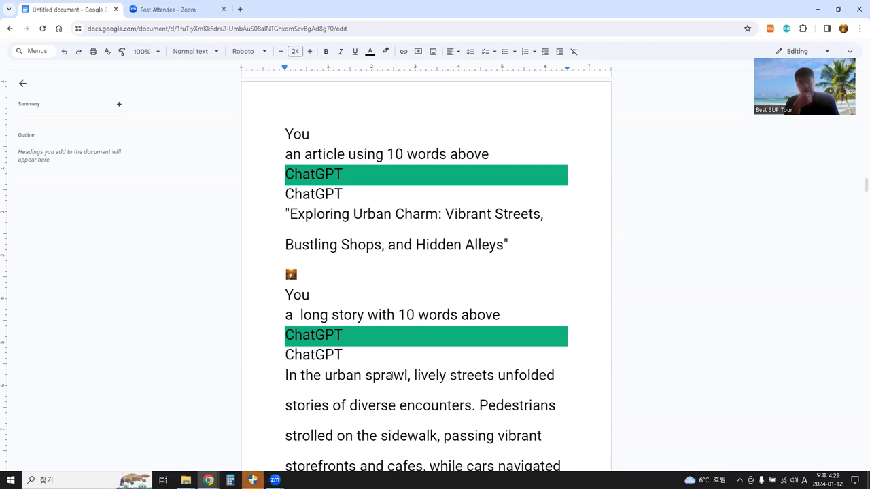
pyautogui.scroll(-3)
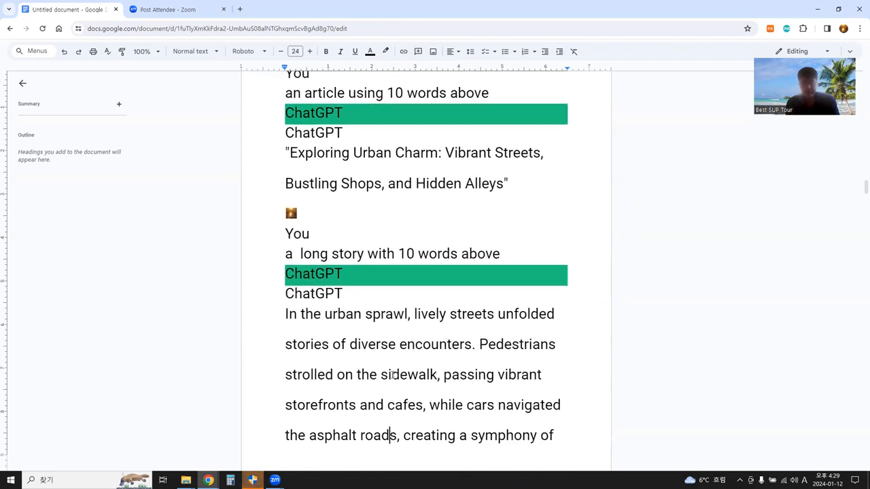
pyautogui.scroll(-3)
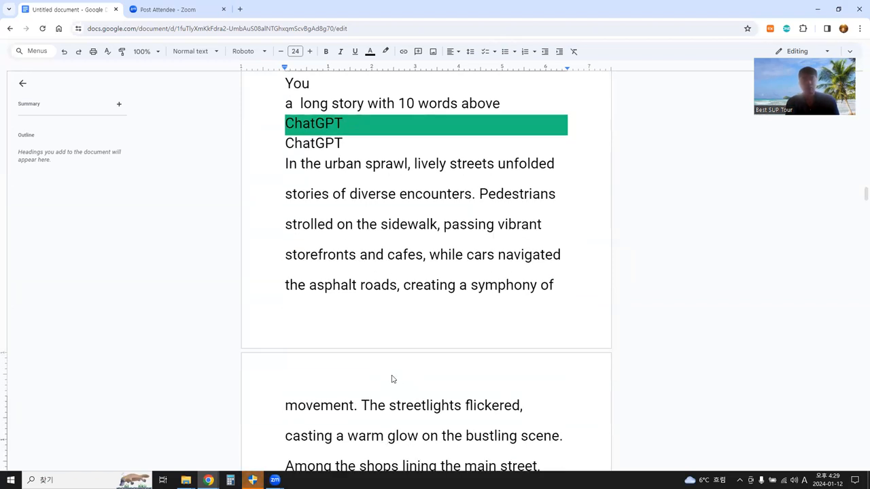
pyautogui.scroll(-3)
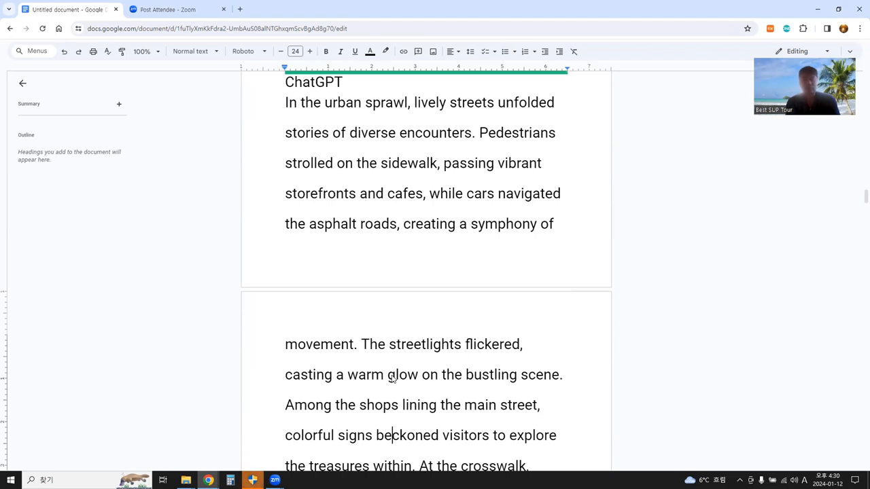
pyautogui.scroll(-3)
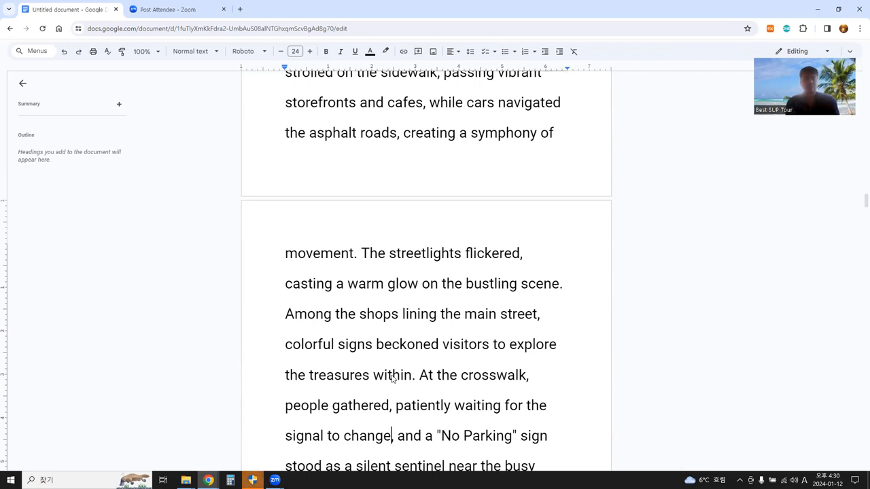
pyautogui.scroll(-3)
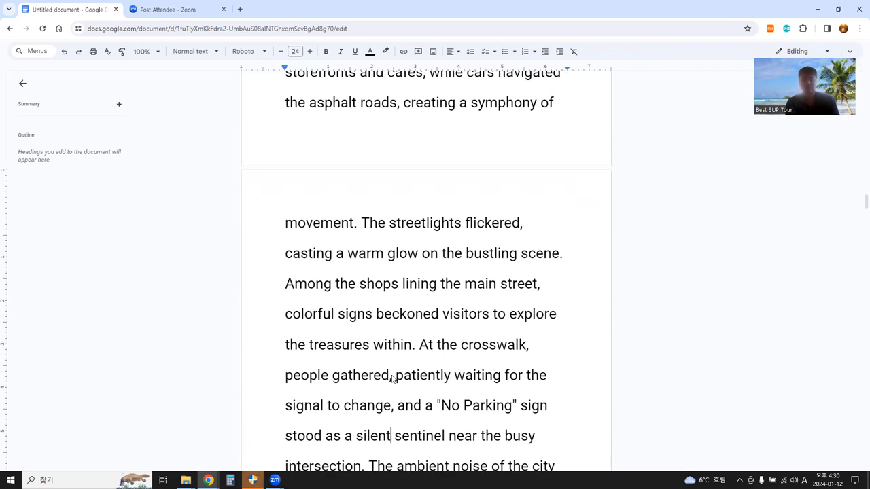
pyautogui.scroll(-3)
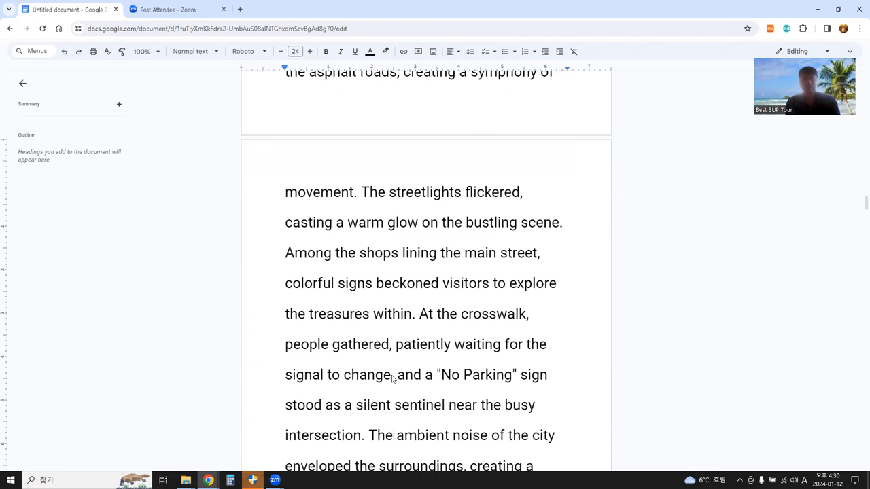
pyautogui.scroll(3)
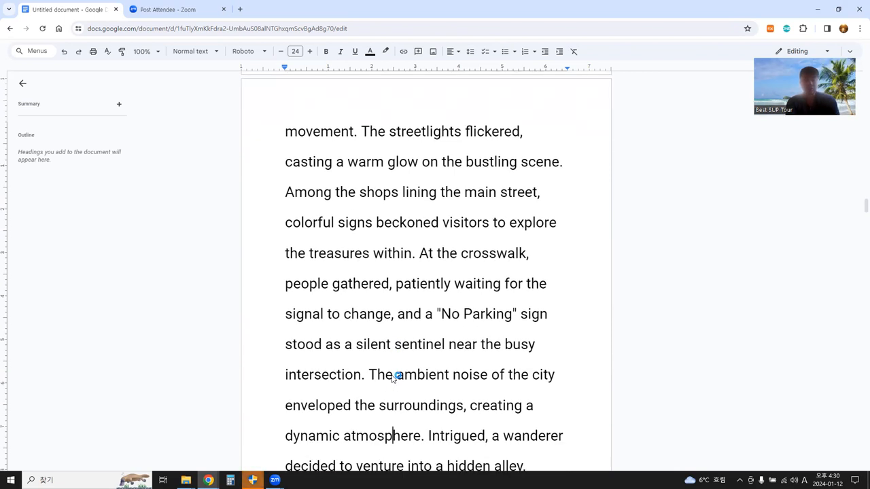
pyautogui.scroll(-3)
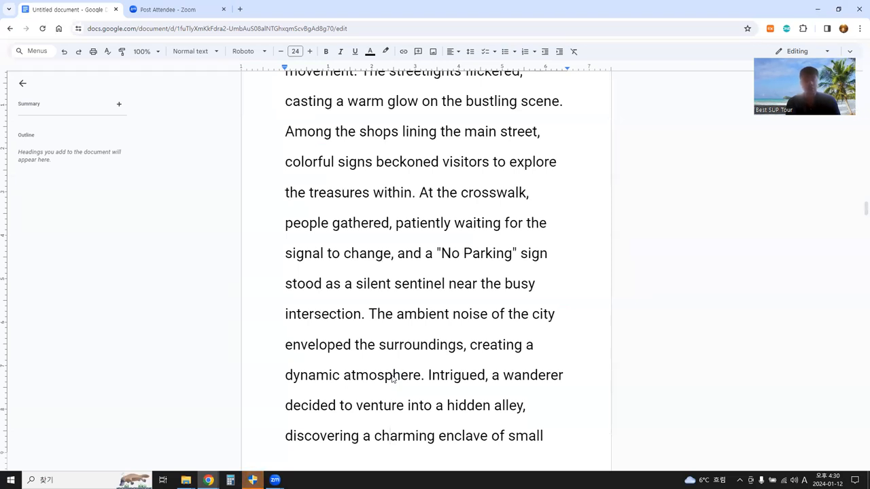
pyautogui.scroll(-3)
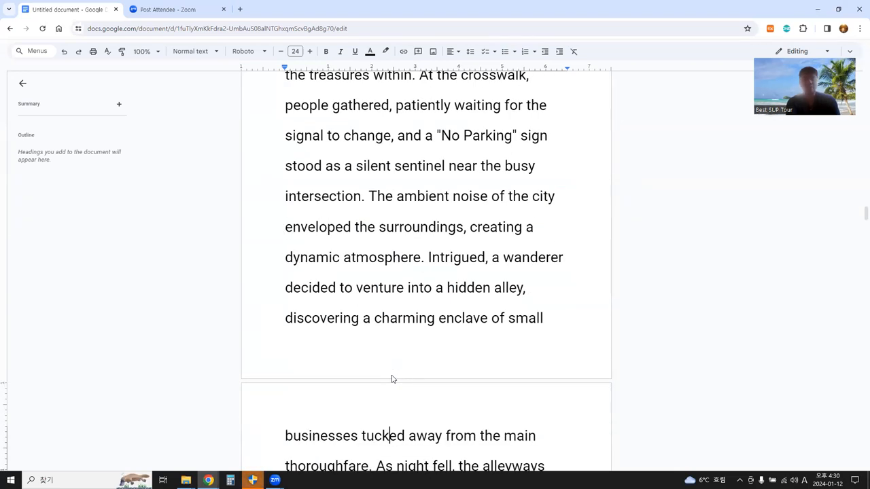
pyautogui.scroll(-3)
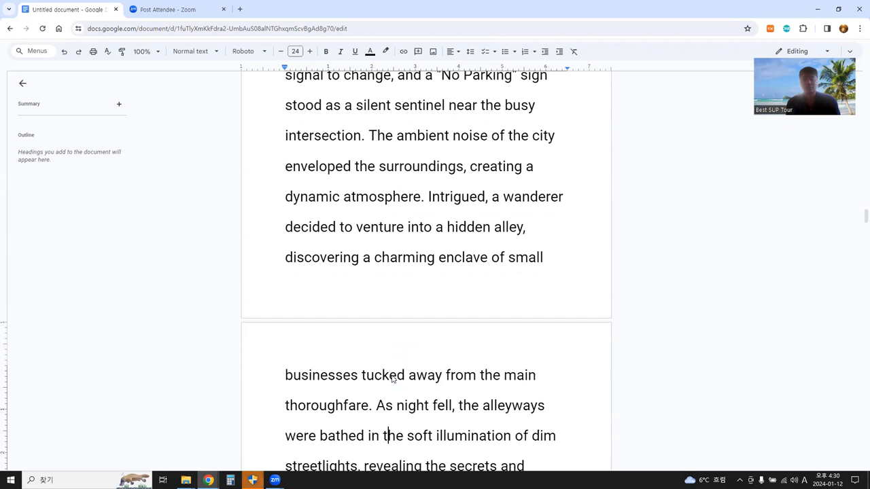
pyautogui.scroll(-3)
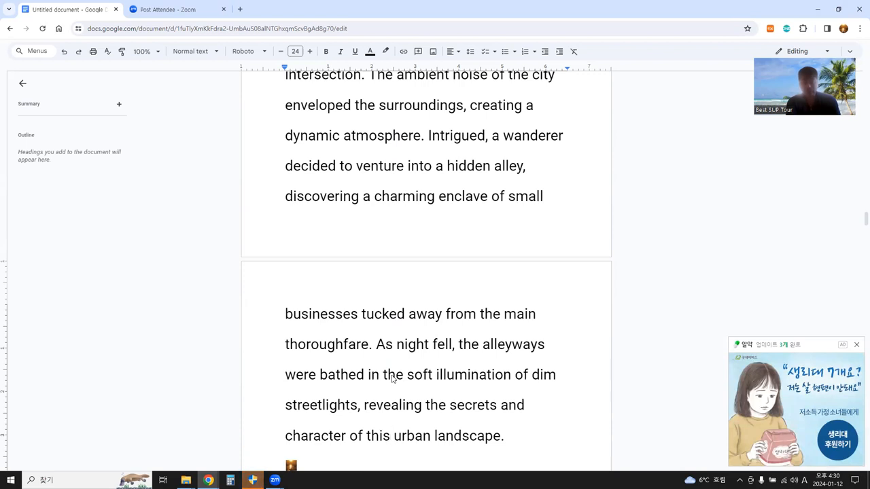
pyautogui.scroll(-3)
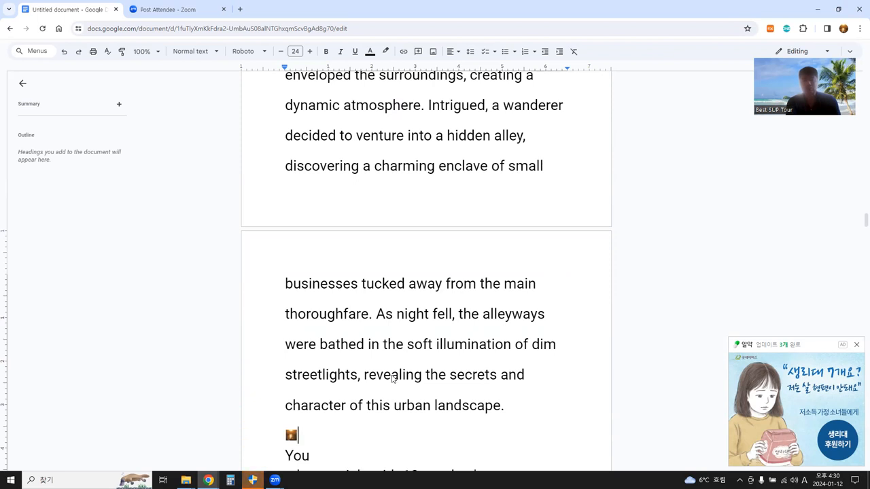
pyautogui.scroll(-3)
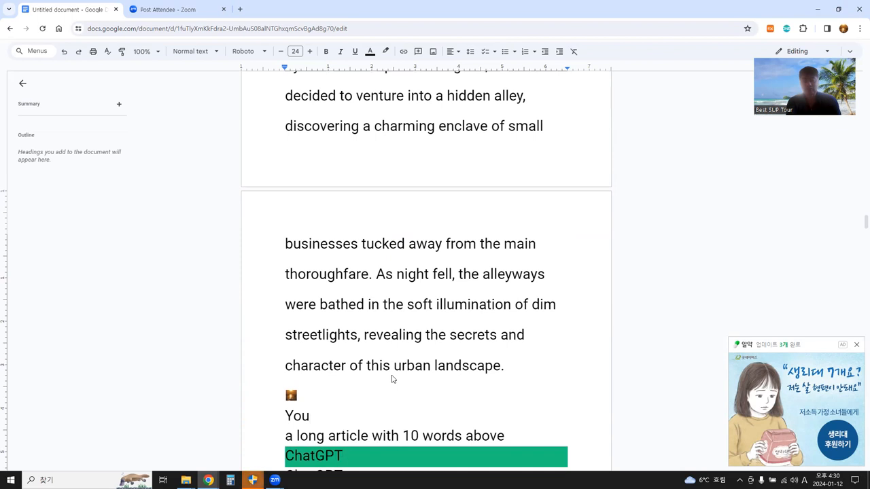
# Scroll down while reading the story aloud, to the city-as-canvas paragraph and the next essay request
pyautogui.scroll(-3)
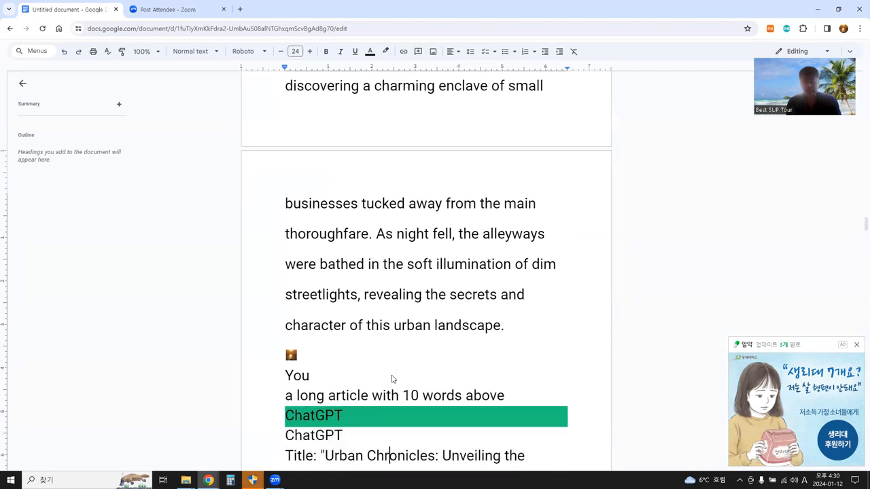
pyautogui.scroll(-3)
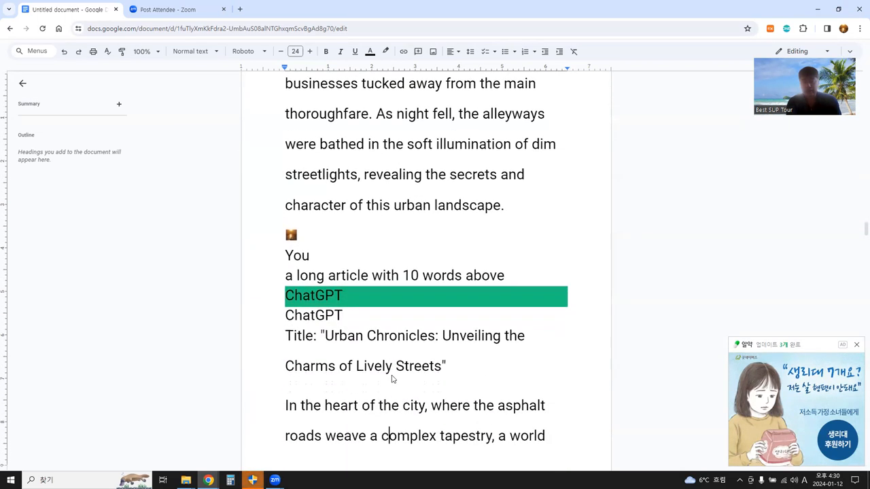
pyautogui.scroll(-3)
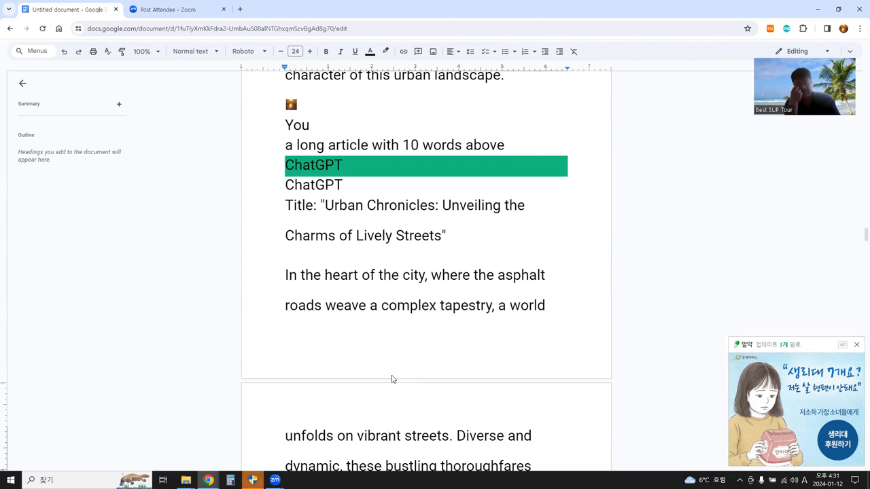
pyautogui.moveTo(378, 365)
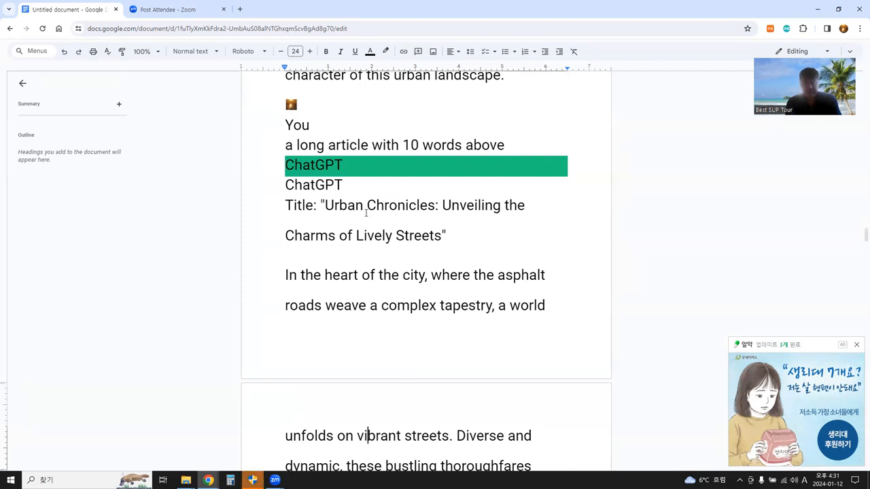
pyautogui.scroll(-3)
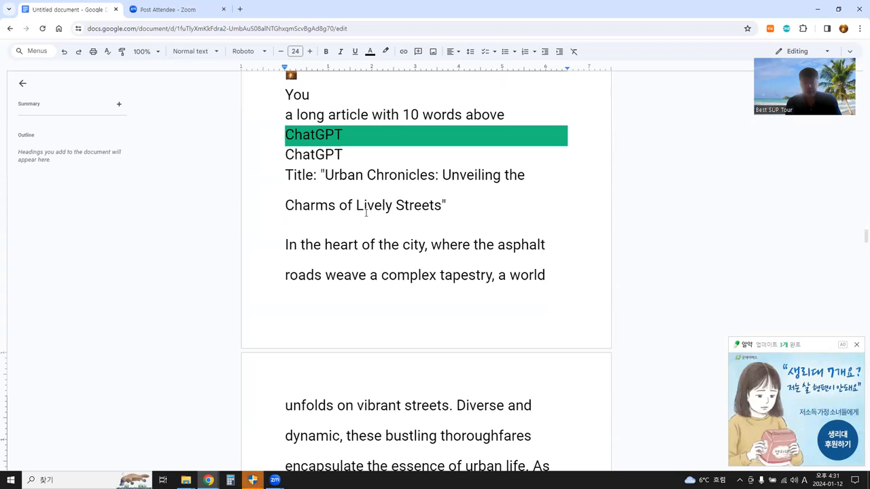
pyautogui.scroll(-3)
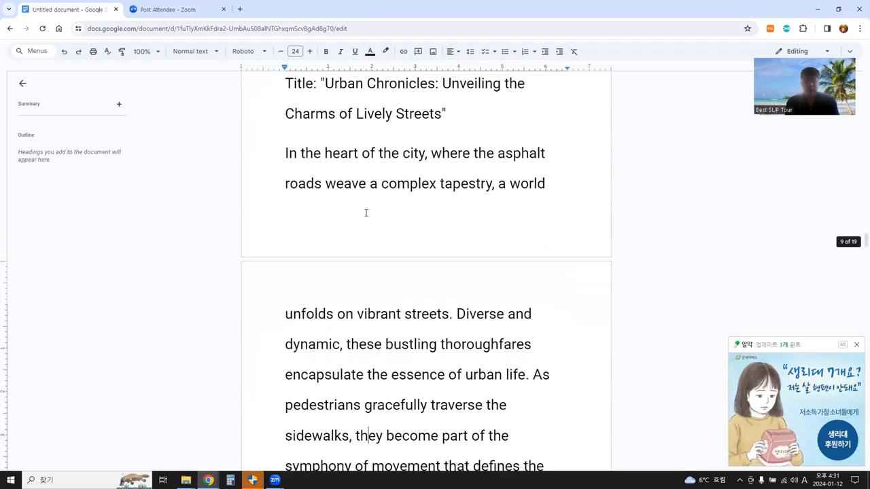
pyautogui.scroll(-3)
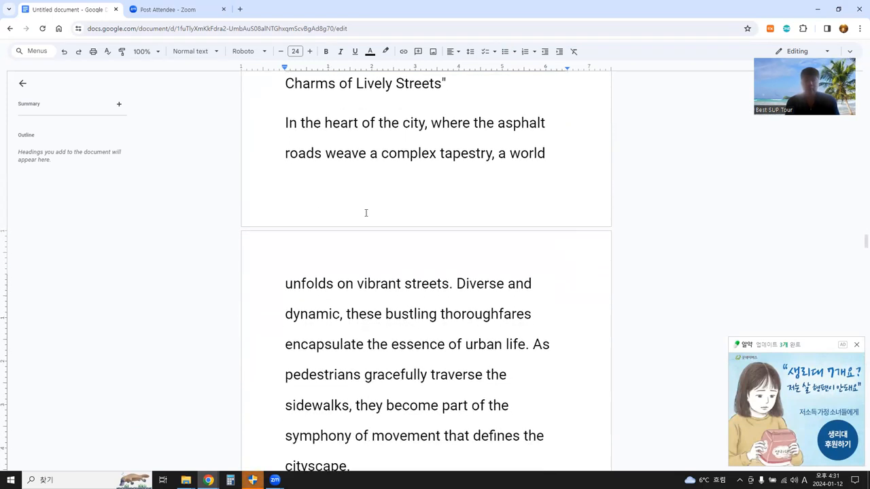
pyautogui.scroll(-3)
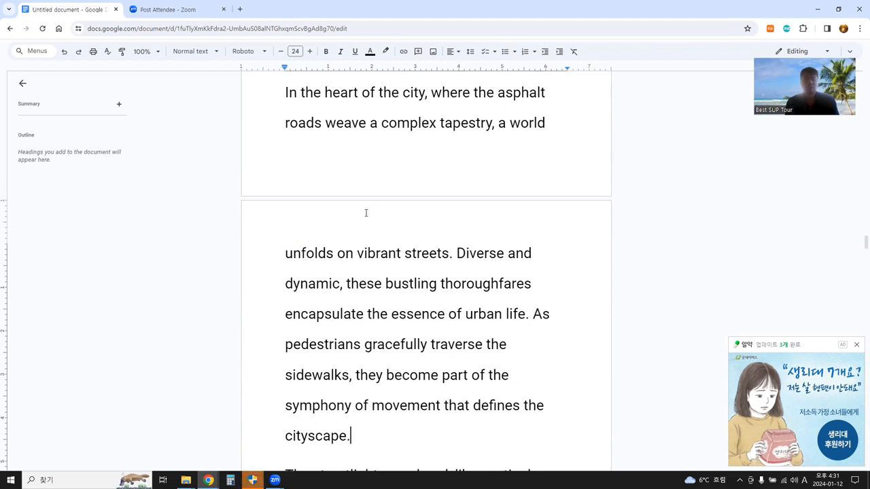
pyautogui.scroll(-3)
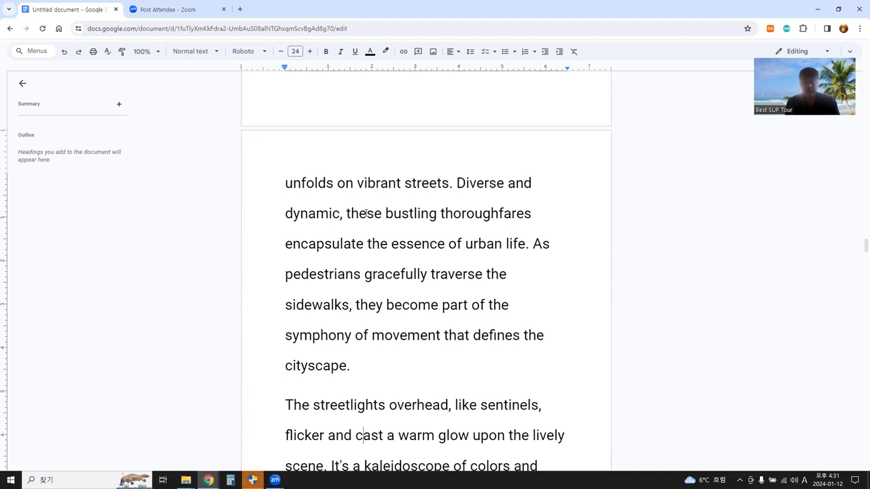
pyautogui.scroll(-3)
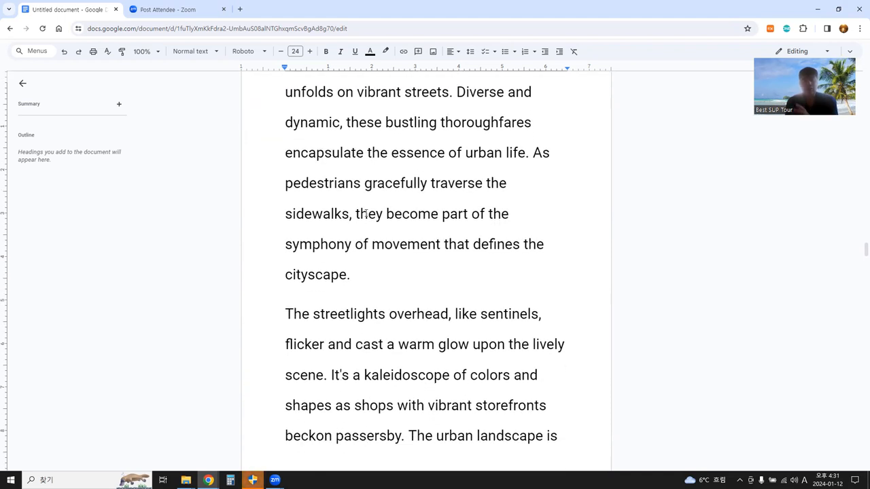
pyautogui.scroll(-3)
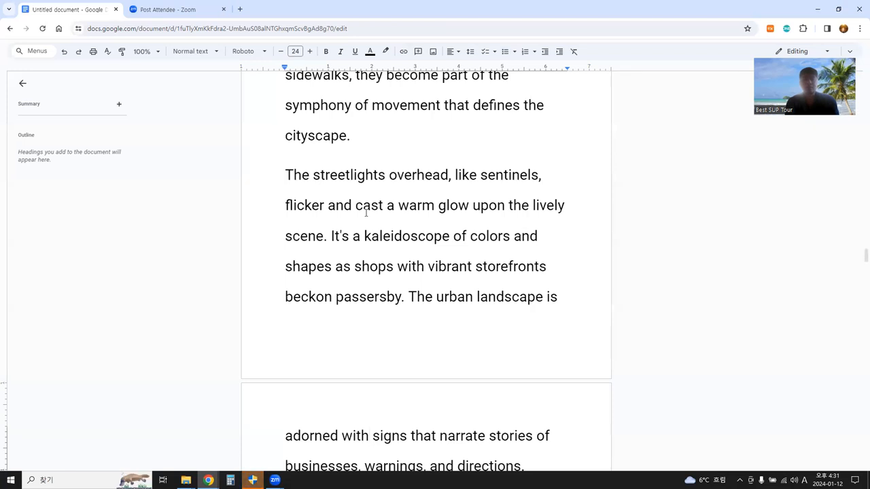
pyautogui.scroll(-3)
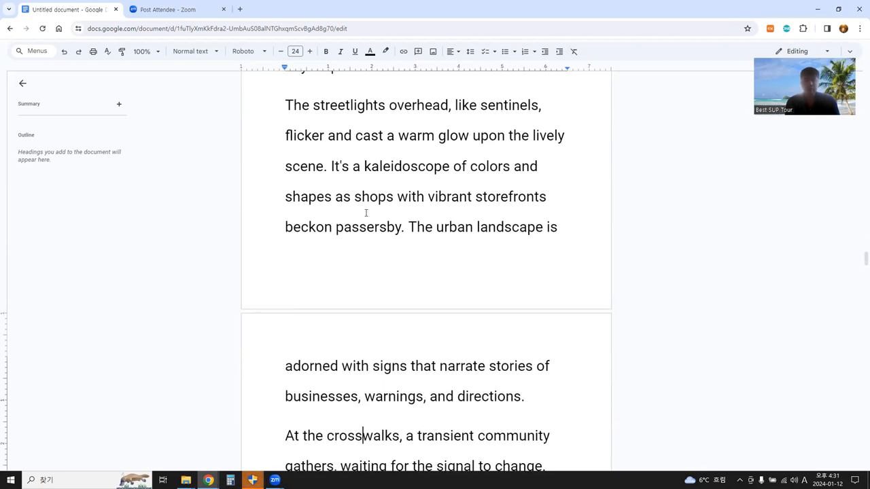
pyautogui.scroll(-3)
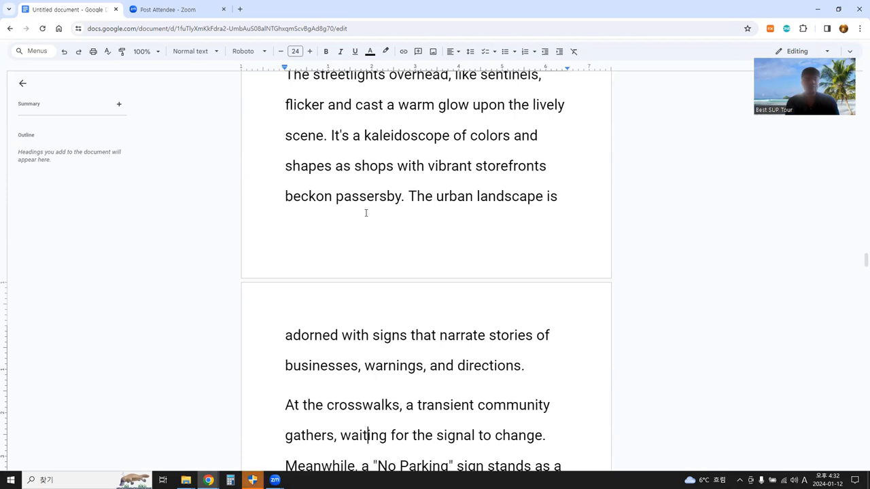
pyautogui.scroll(-3)
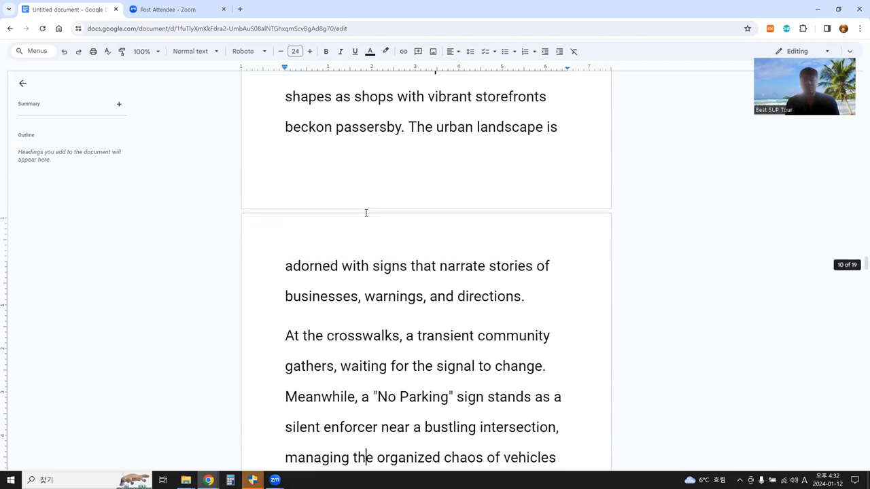
pyautogui.scroll(-3)
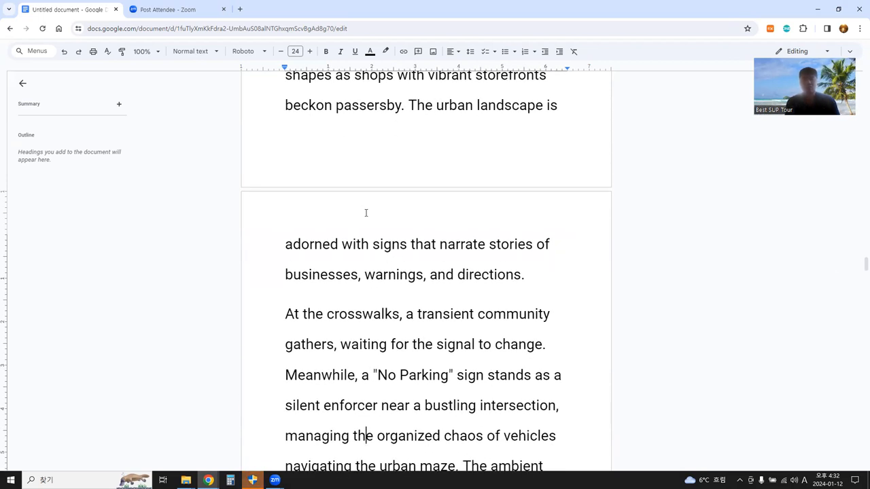
pyautogui.scroll(3)
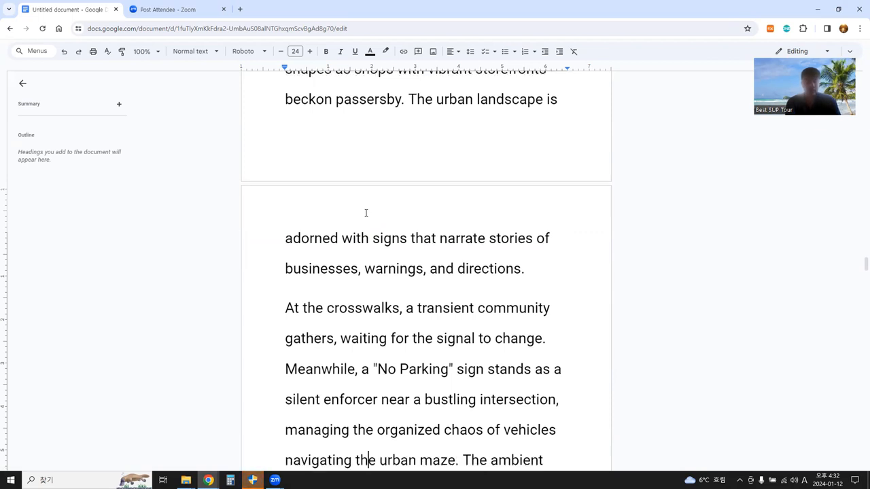
pyautogui.scroll(-3)
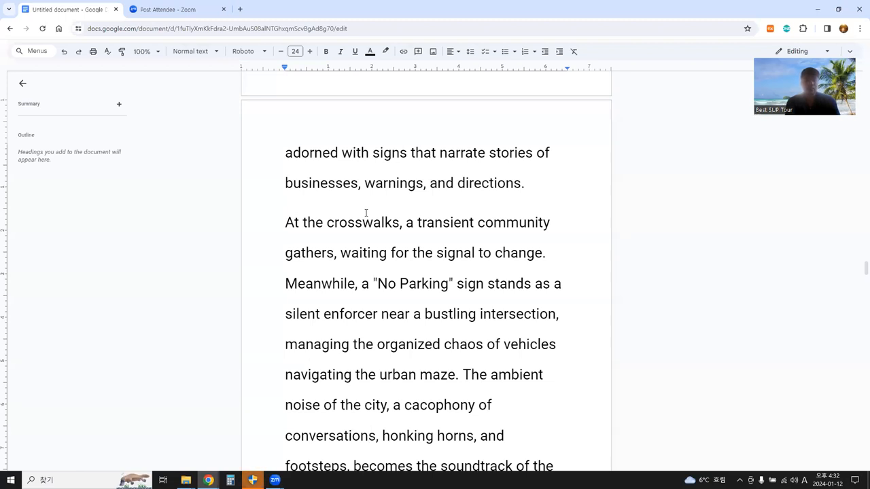
pyautogui.scroll(-3)
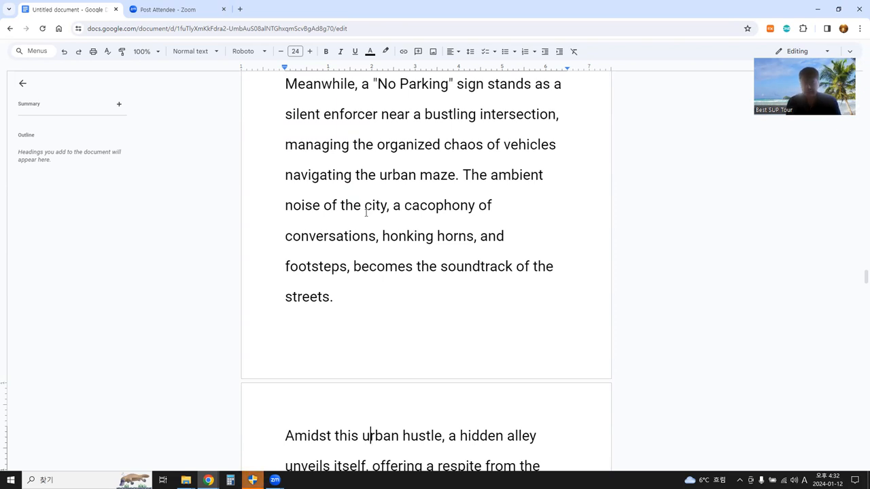
pyautogui.scroll(-3)
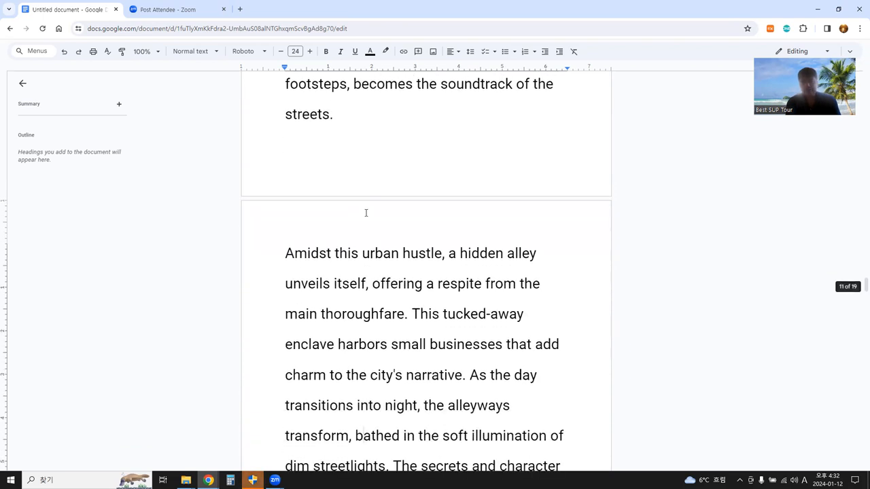
pyautogui.scroll(-3)
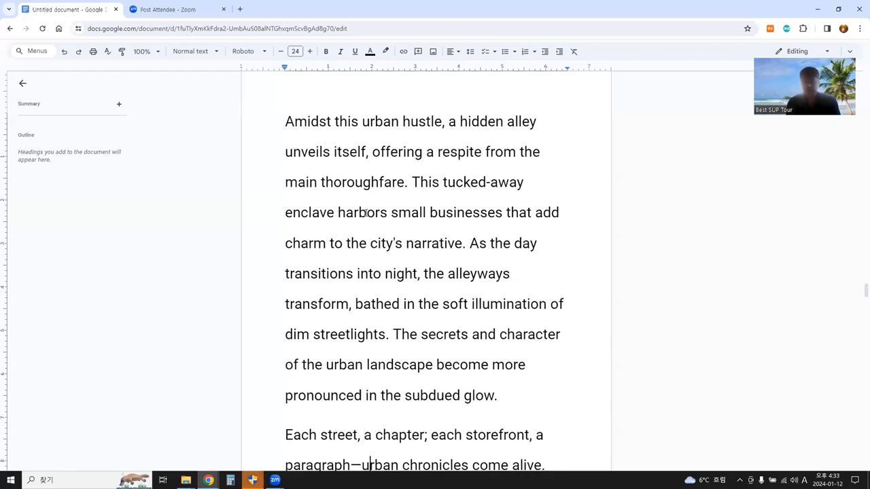
pyautogui.scroll(-3)
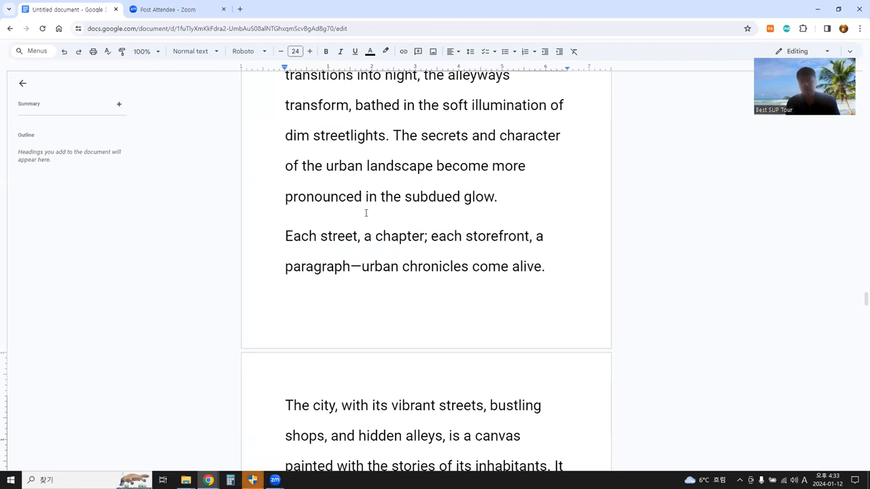
pyautogui.scroll(-3)
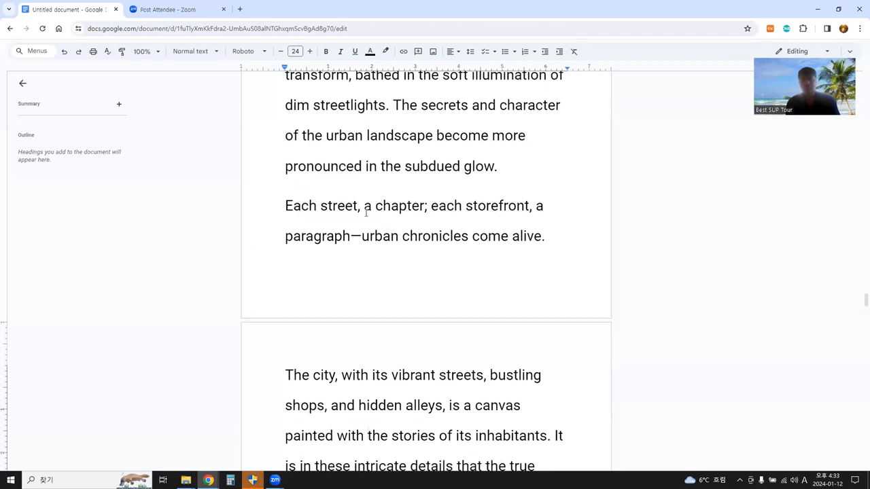
pyautogui.scroll(-3)
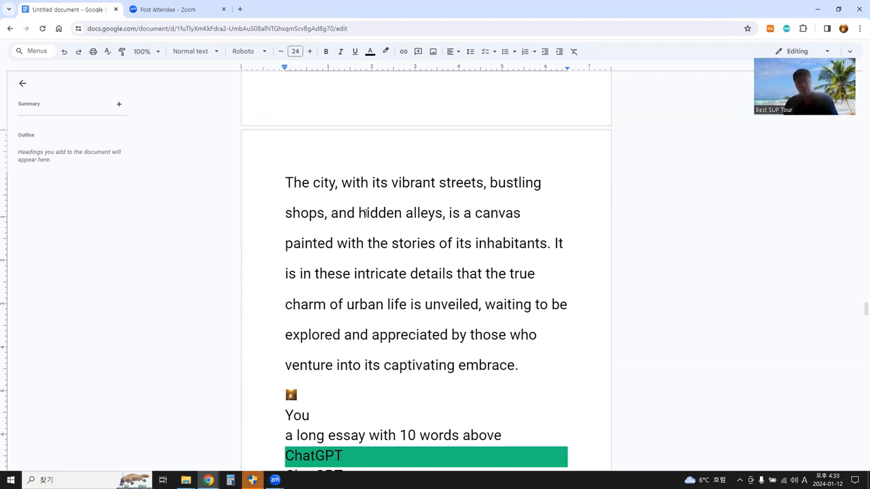
# Scroll through 'The Urban Tapestry' Introduction and Paragraphs 1–4 to Paragraph 5 on hidden alleys
pyautogui.scroll(-3)
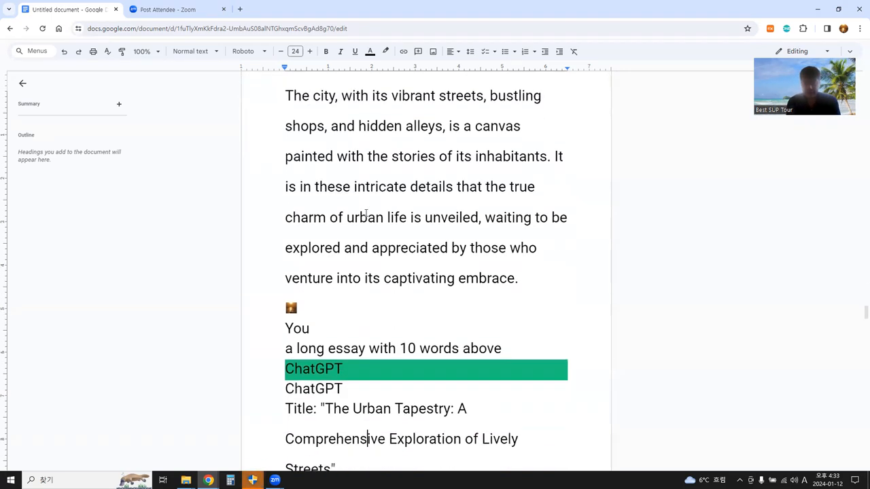
pyautogui.scroll(-3)
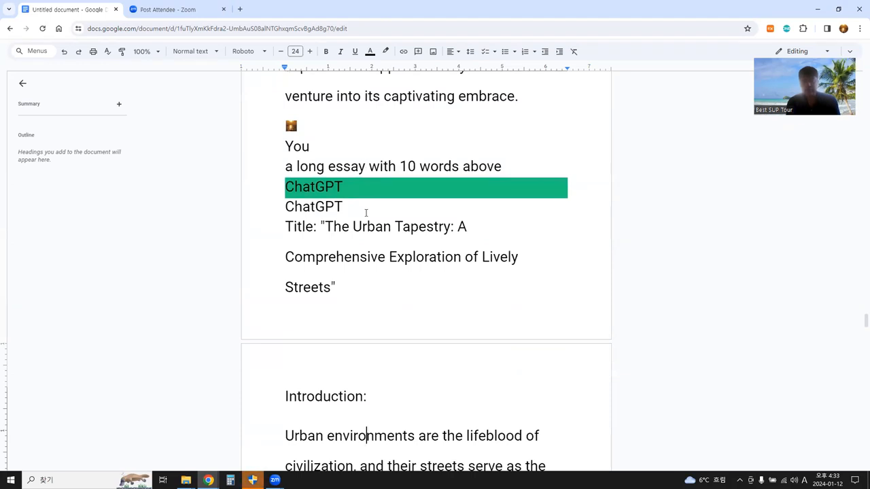
pyautogui.scroll(-3)
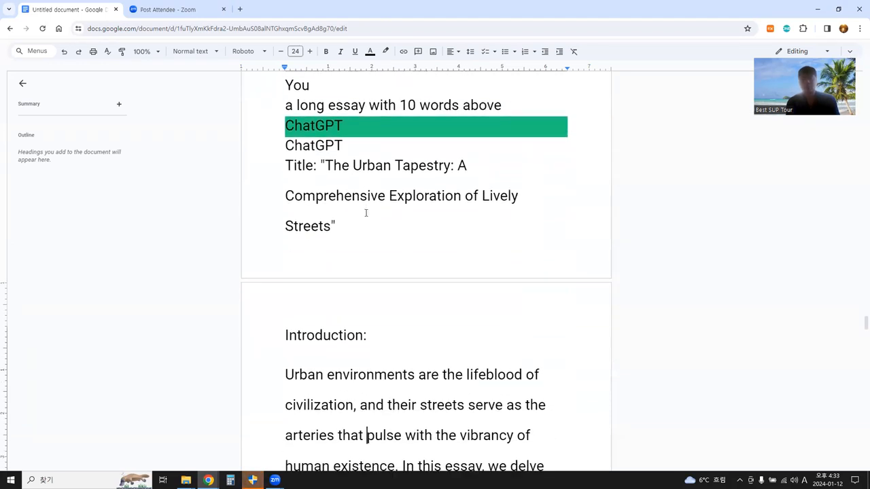
pyautogui.scroll(-3)
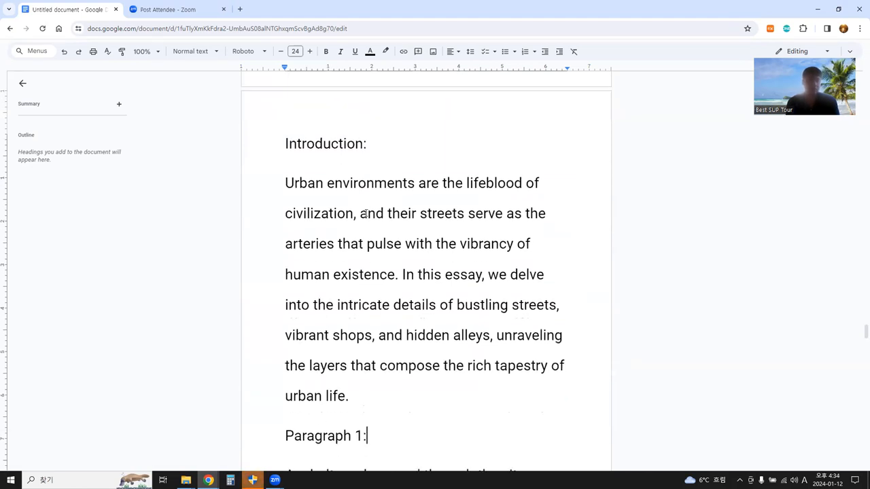
pyautogui.scroll(-3)
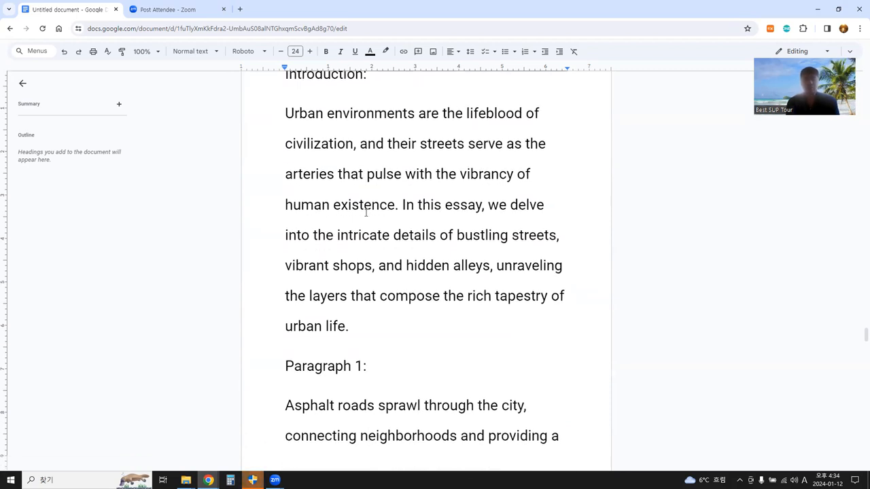
pyautogui.scroll(-3)
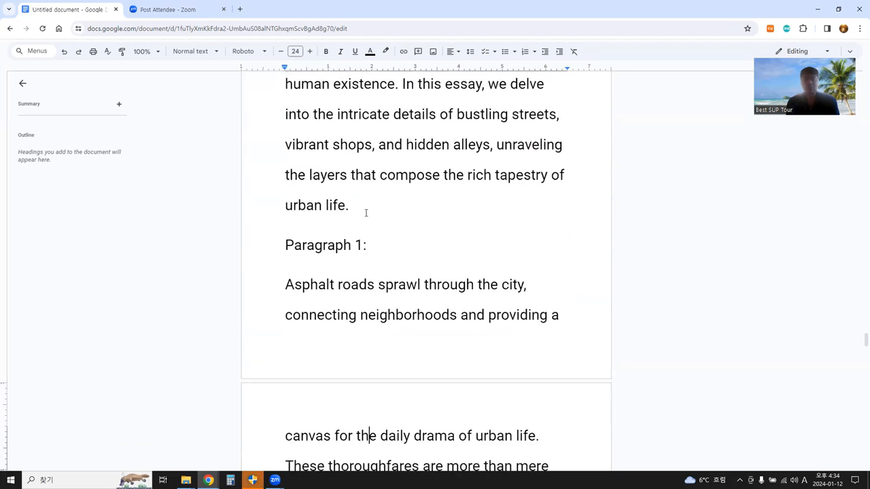
pyautogui.scroll(-3)
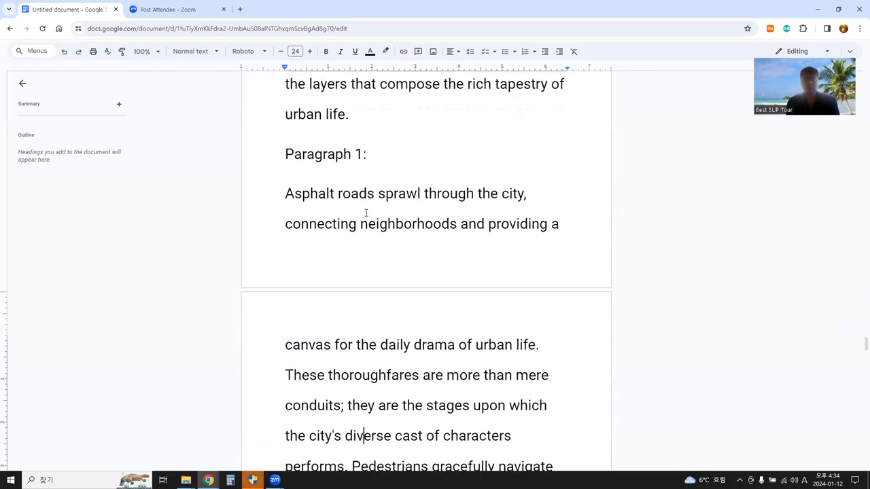
pyautogui.scroll(-3)
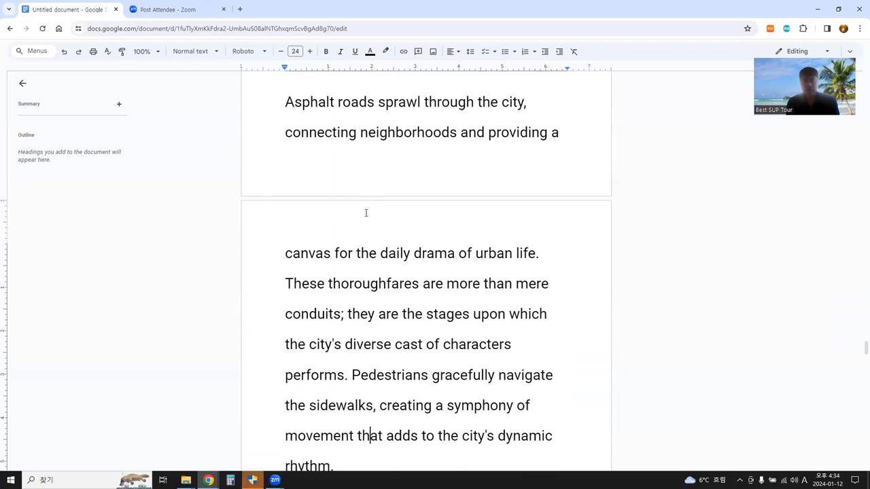
pyautogui.scroll(-3)
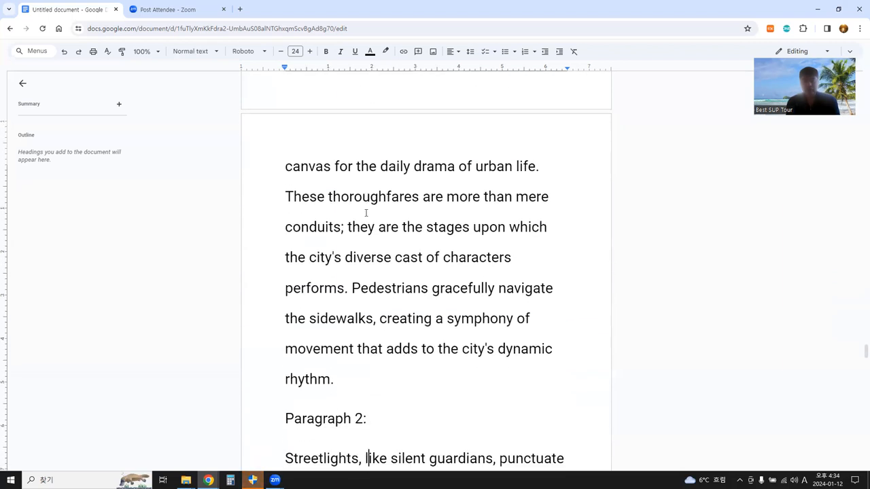
pyautogui.scroll(-3)
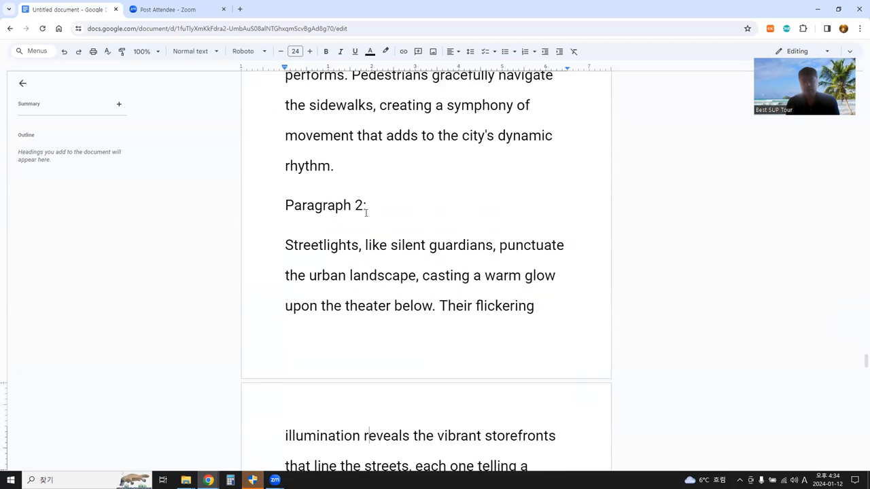
pyautogui.scroll(-3)
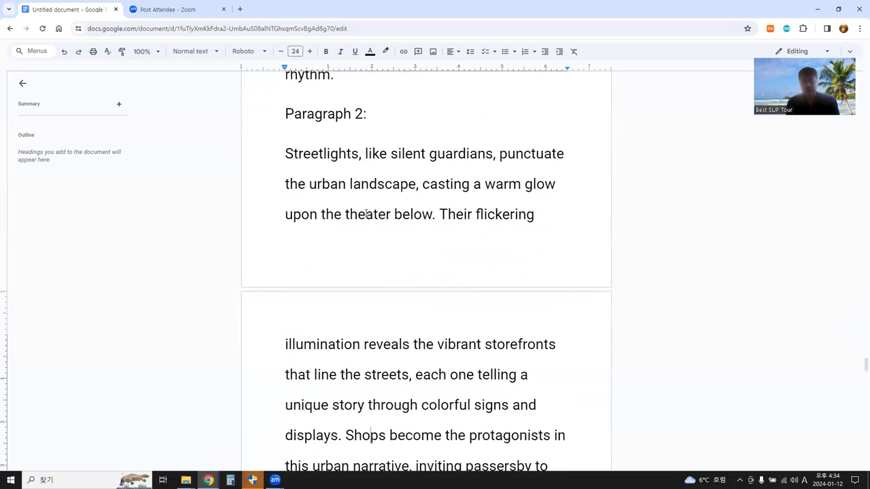
pyautogui.scroll(-3)
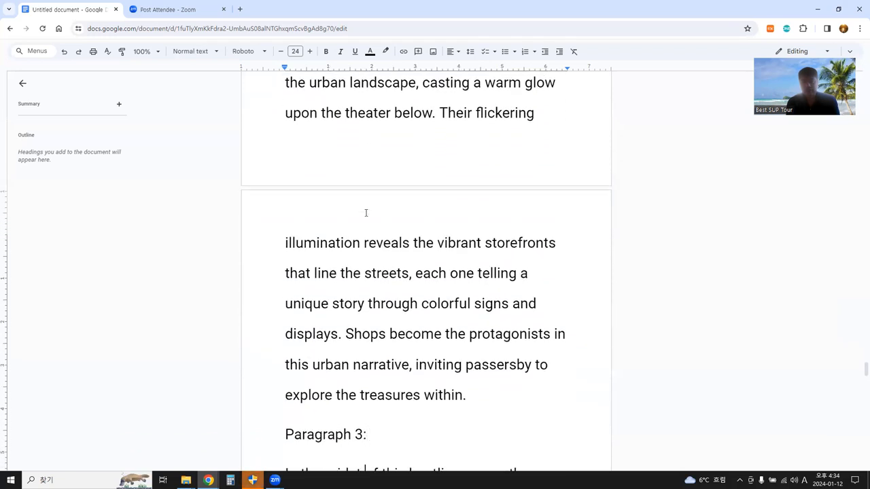
pyautogui.scroll(-3)
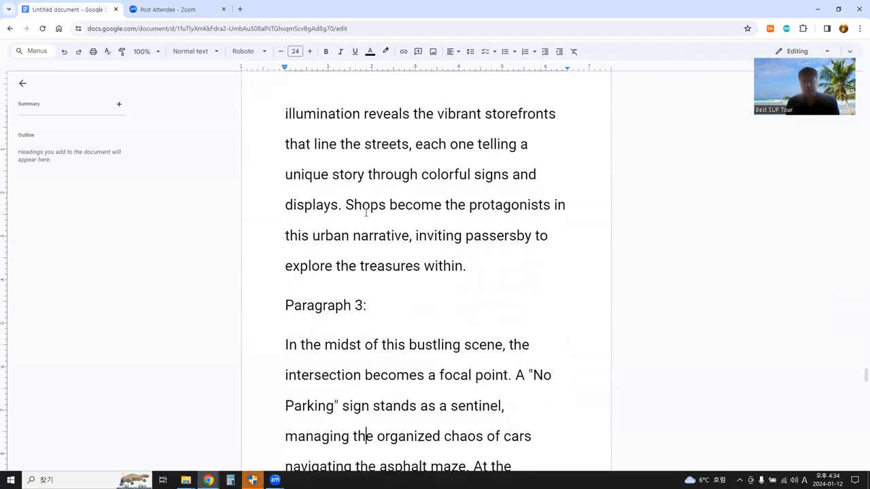
pyautogui.scroll(-3)
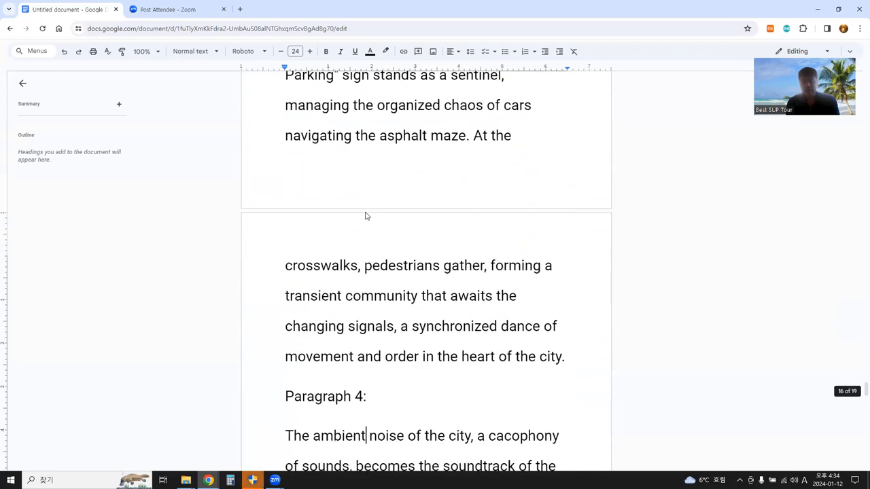
pyautogui.scroll(-3)
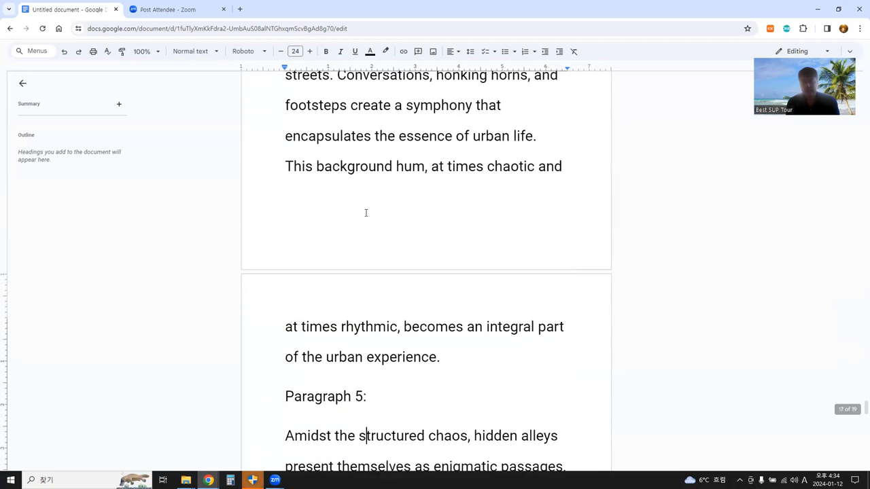
pyautogui.scroll(-3)
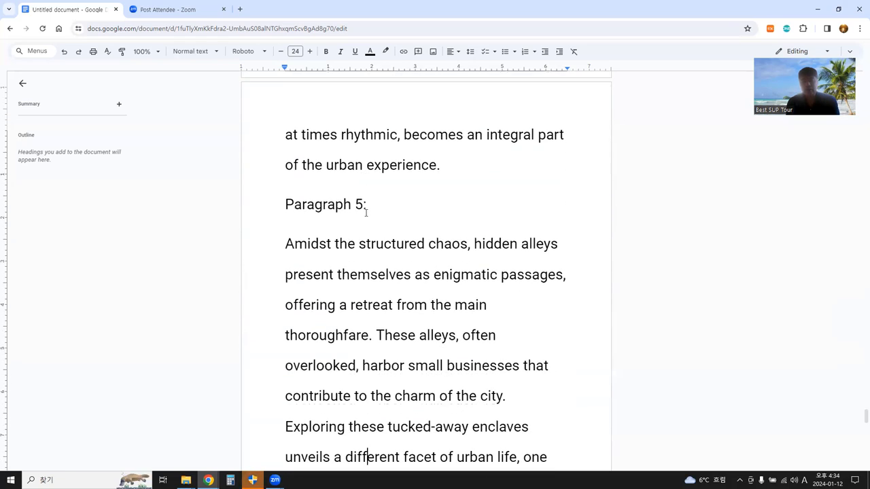
pyautogui.scroll(-3)
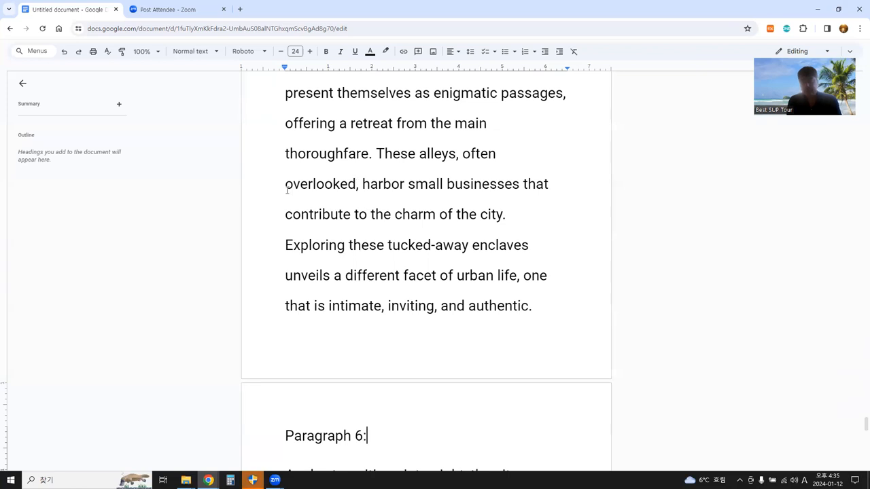
pyautogui.moveTo(322, 70)
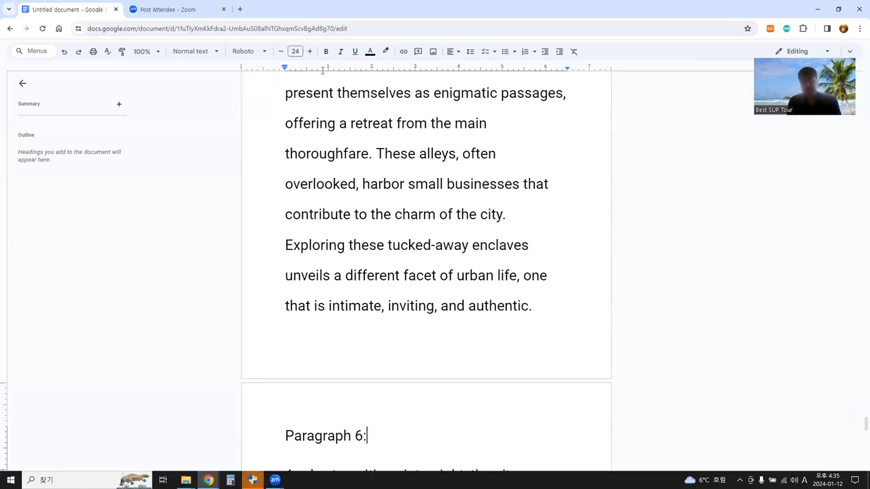